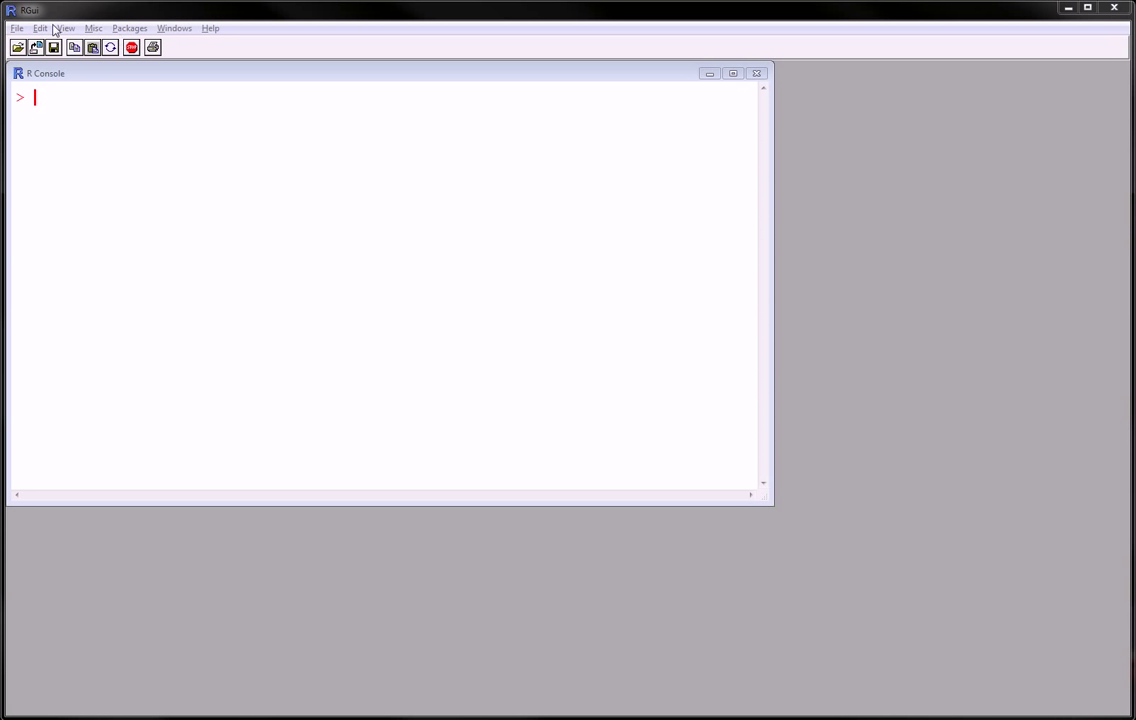
- Resize the R Console window to give commands and output more room
click(40, 27)
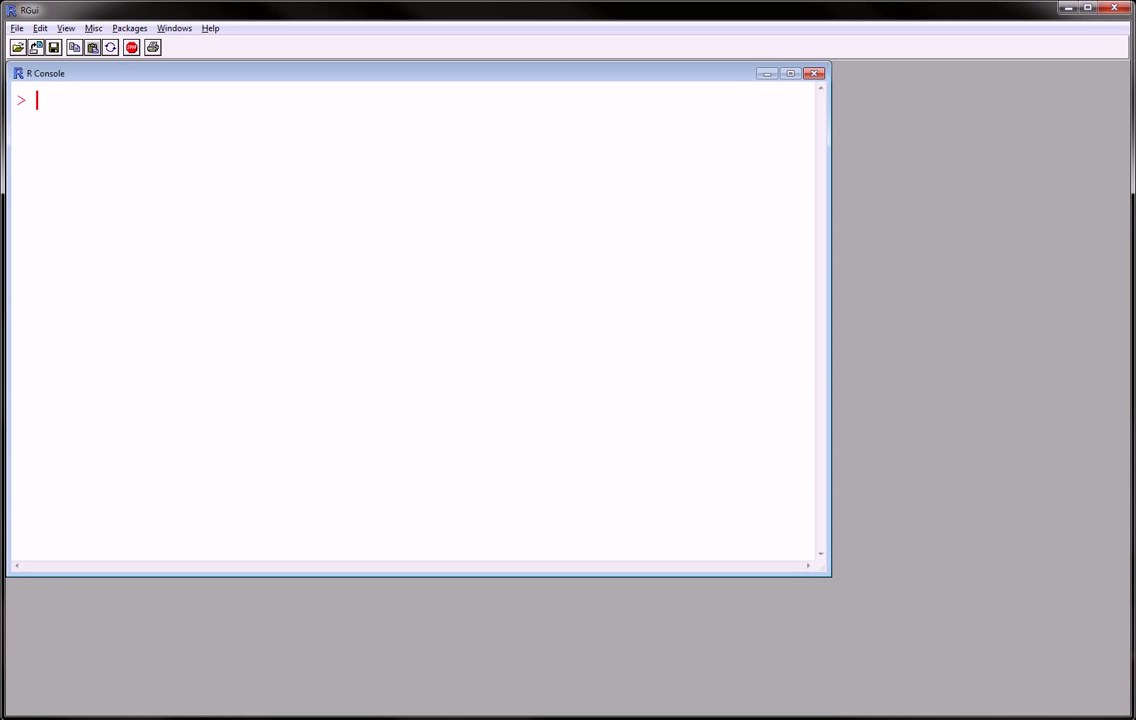
- Run levels(CHFLS$R_happy) to list its four happiness categories
text(CHFLS)
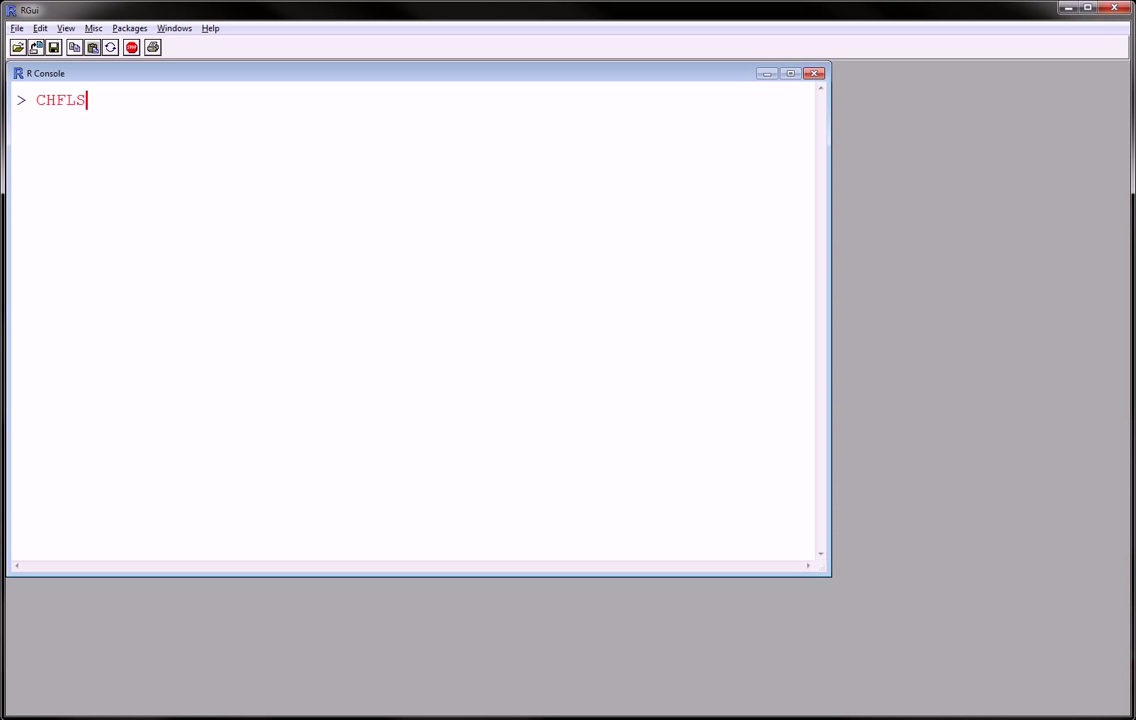
text($)
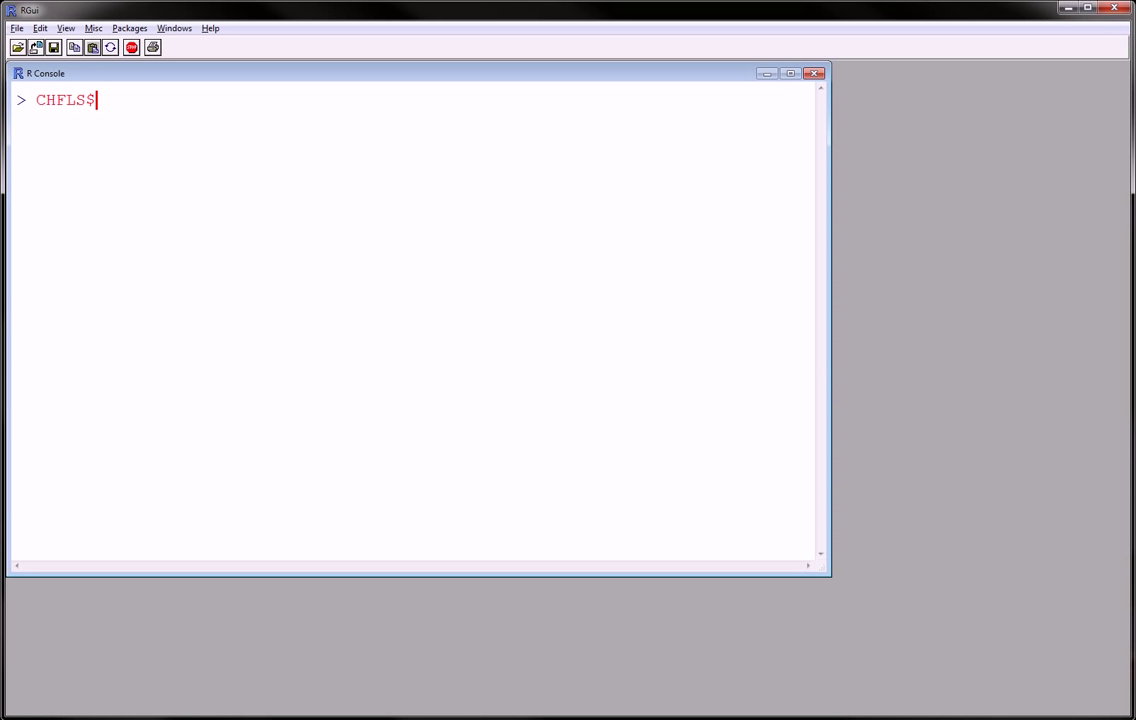
text(R_)
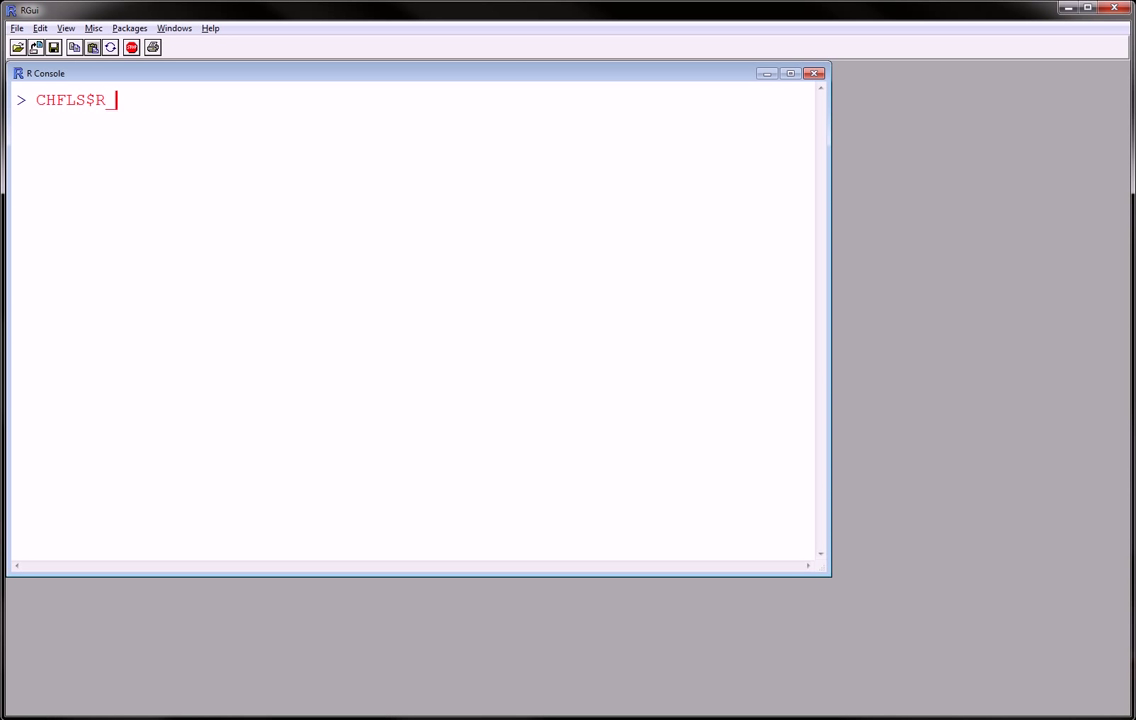
text(h)
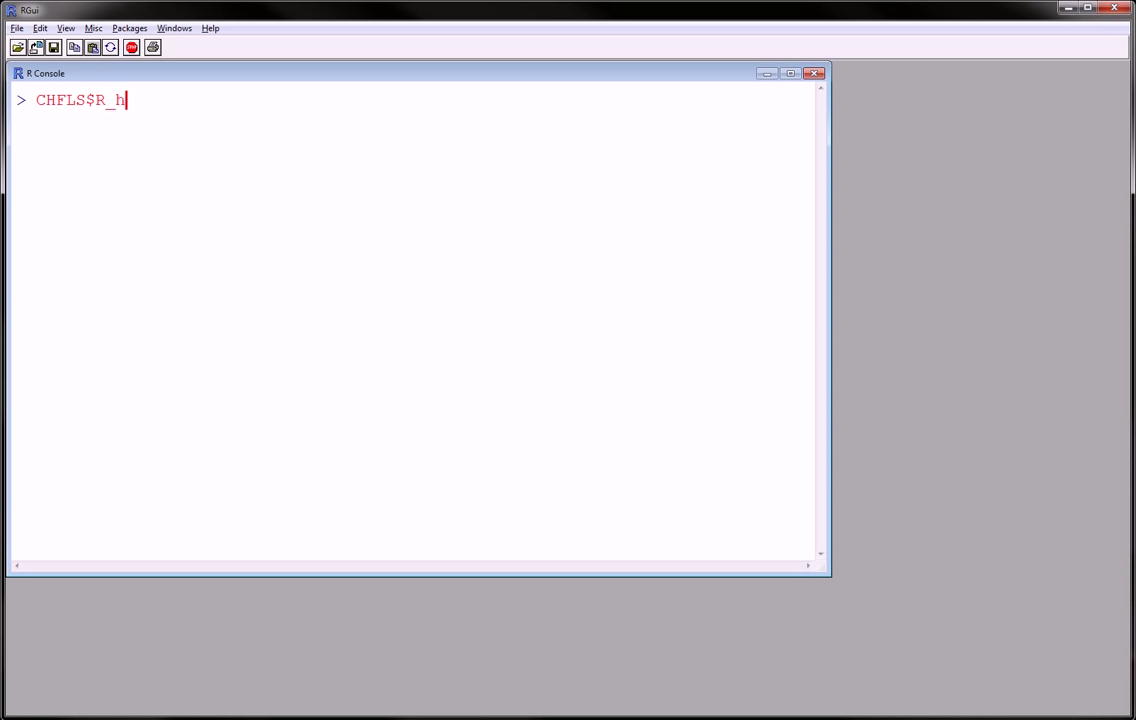
text(appy))
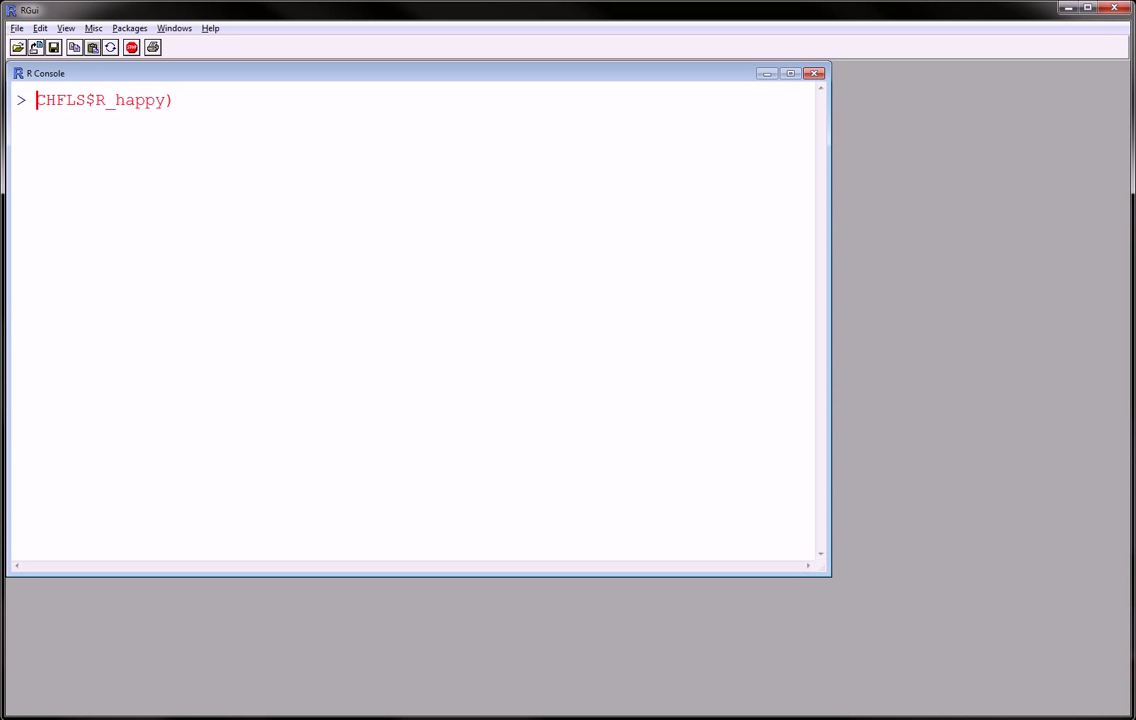
text(levels()
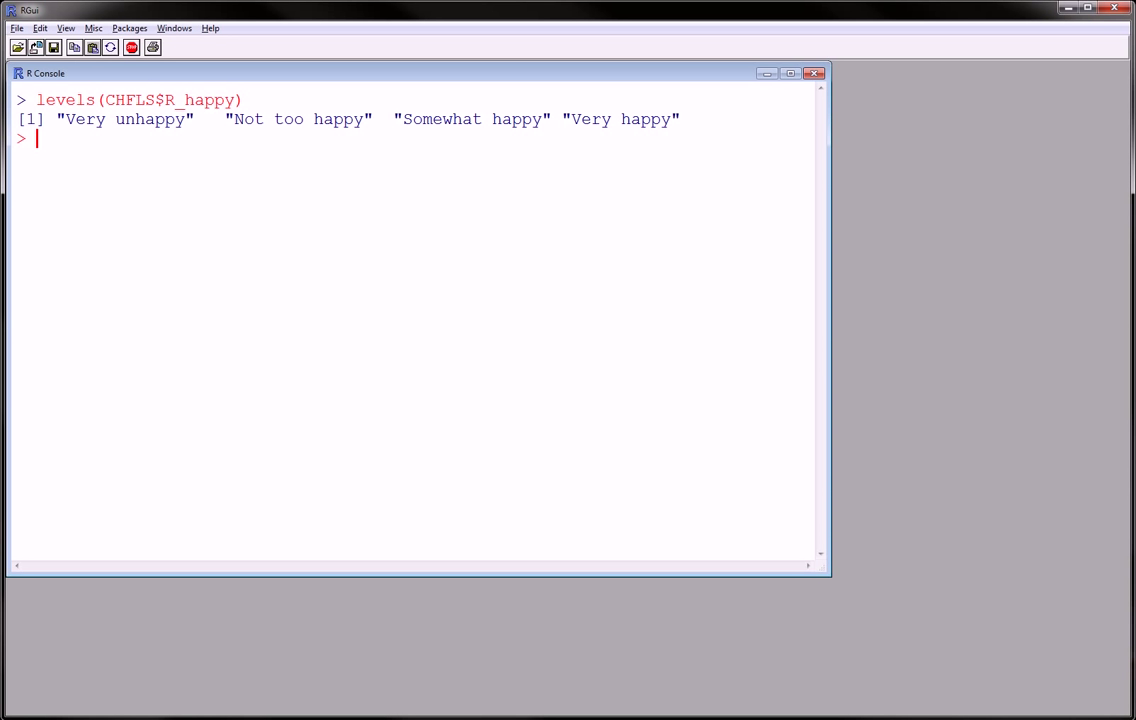
mouse_move(57, 327)
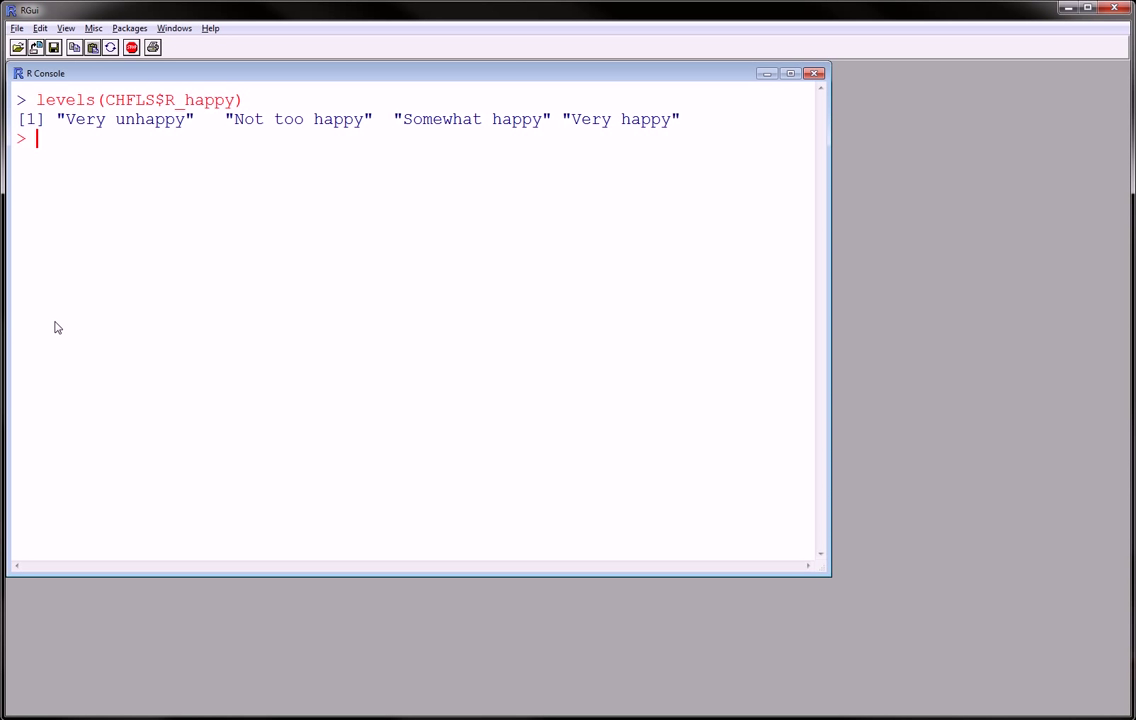
mouse_move(62, 316)
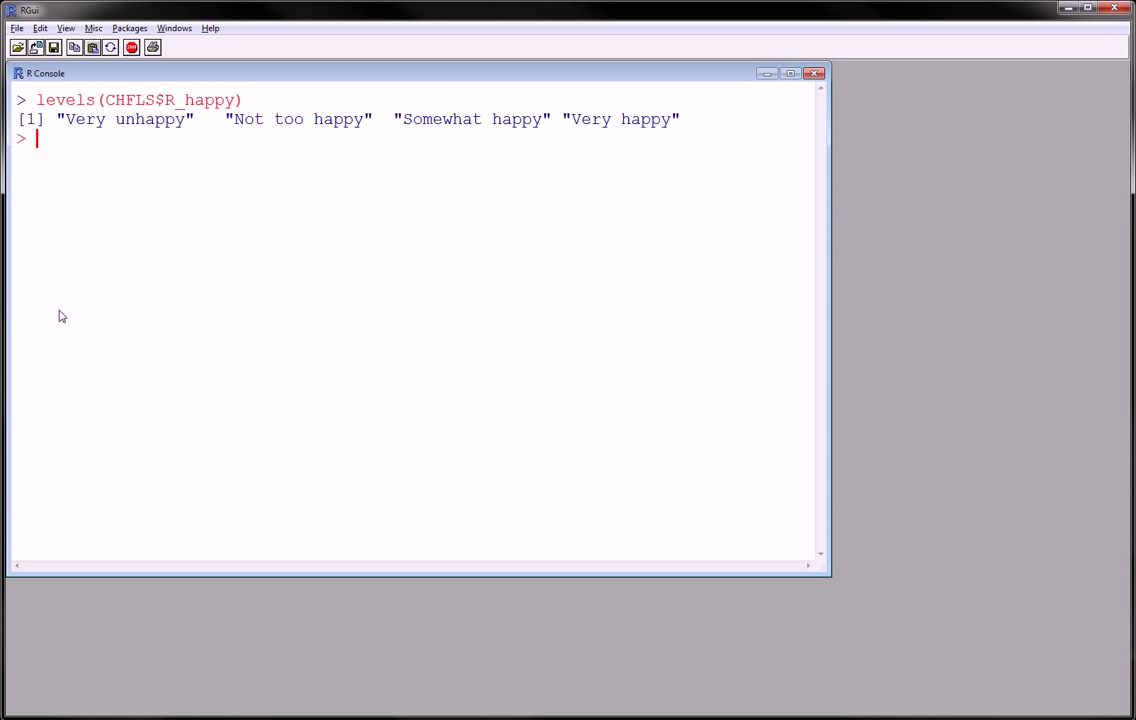
mouse_move(58, 316)
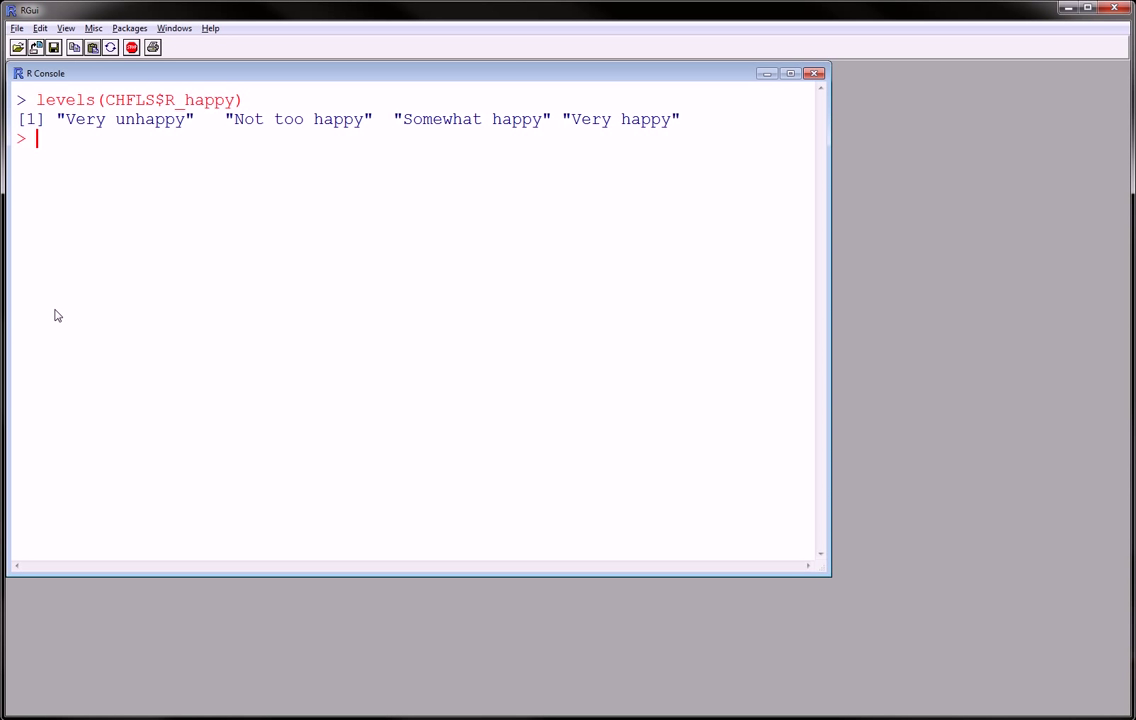
- Run table(CHFLS$R_happy) to show counts 14, 185, 1055 and 280
text(b)
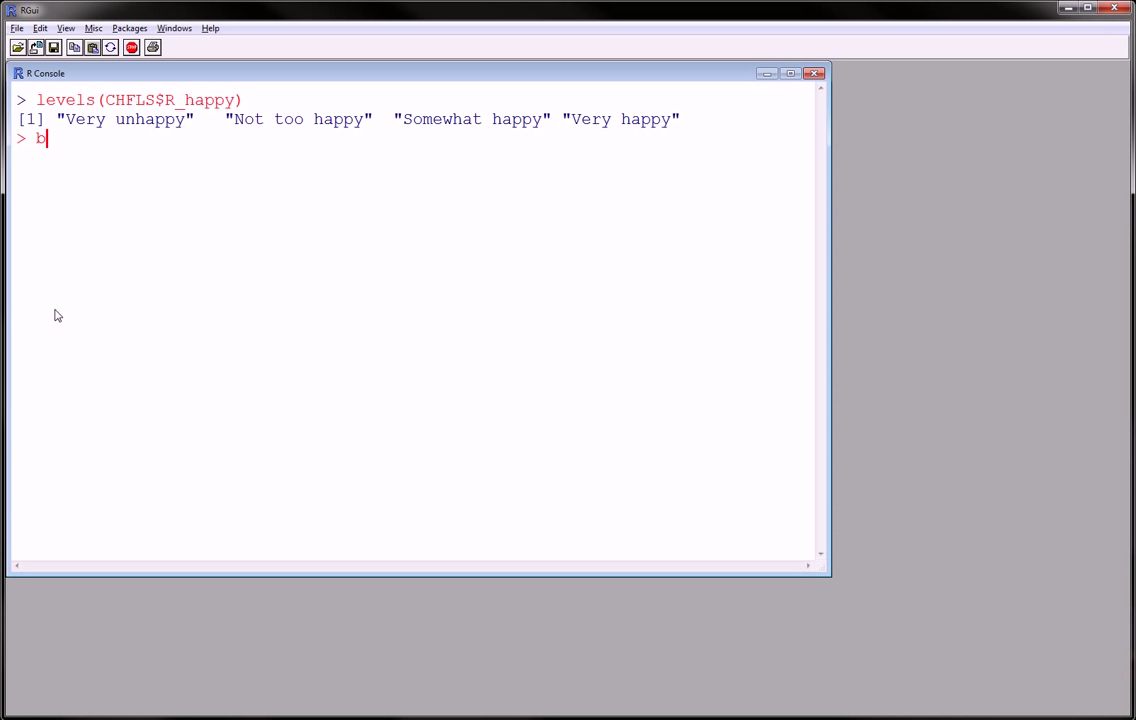
text(t)
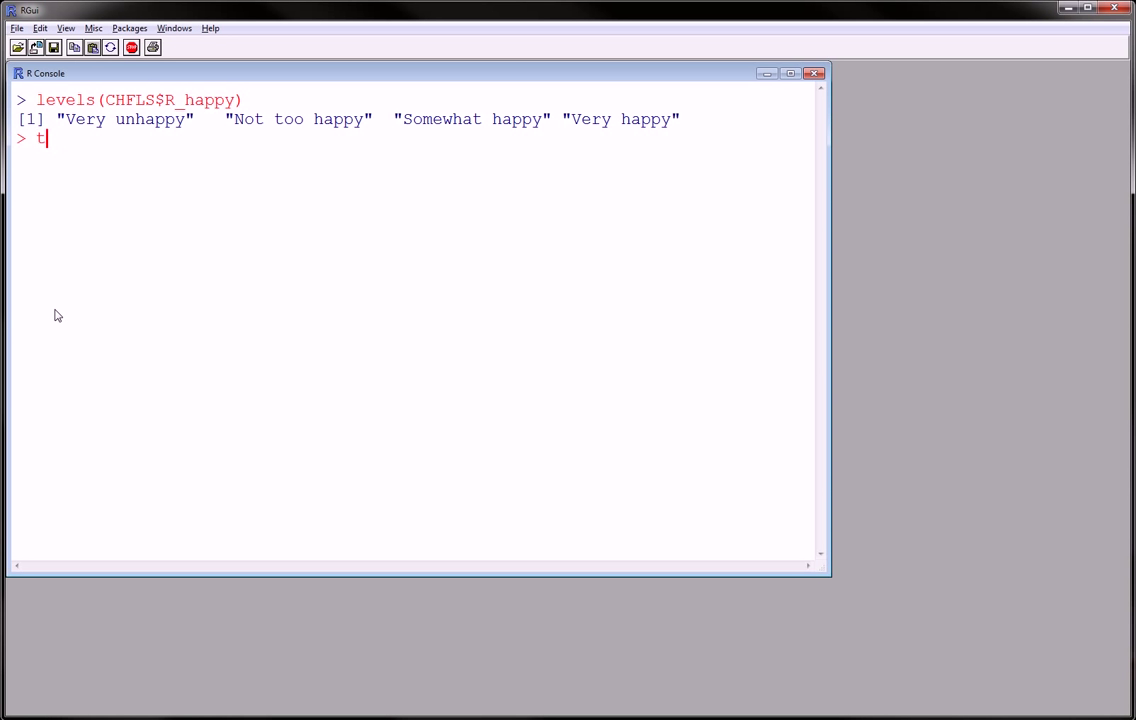
text(able(C)
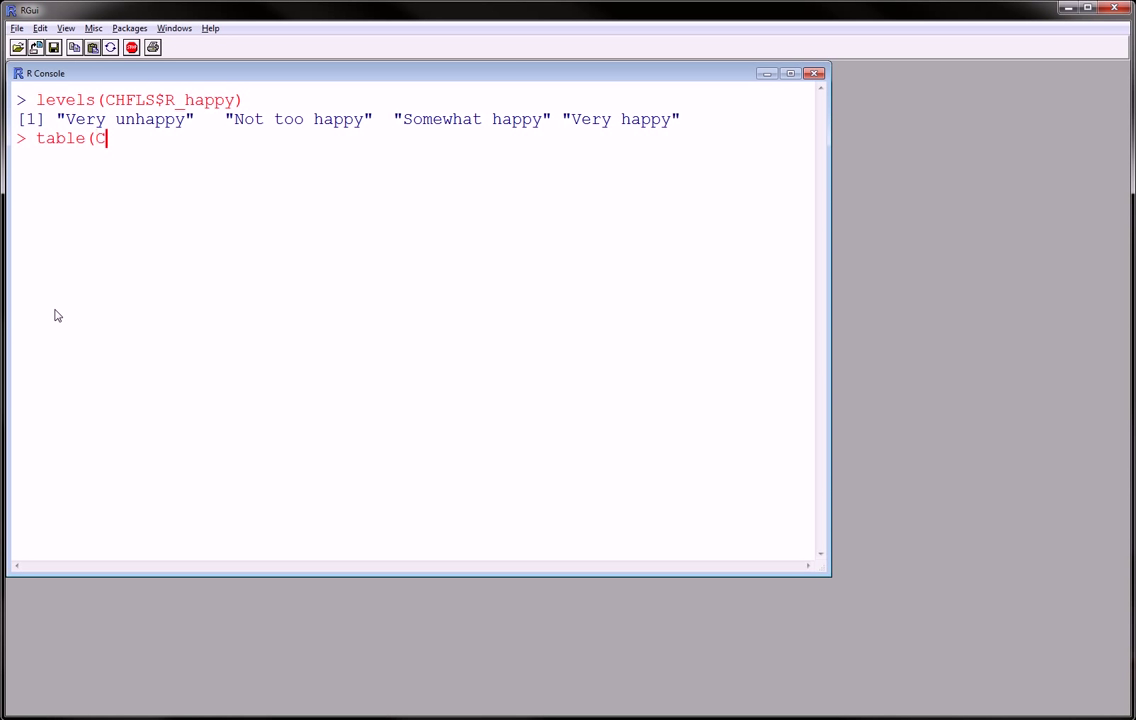
text(HFLS)
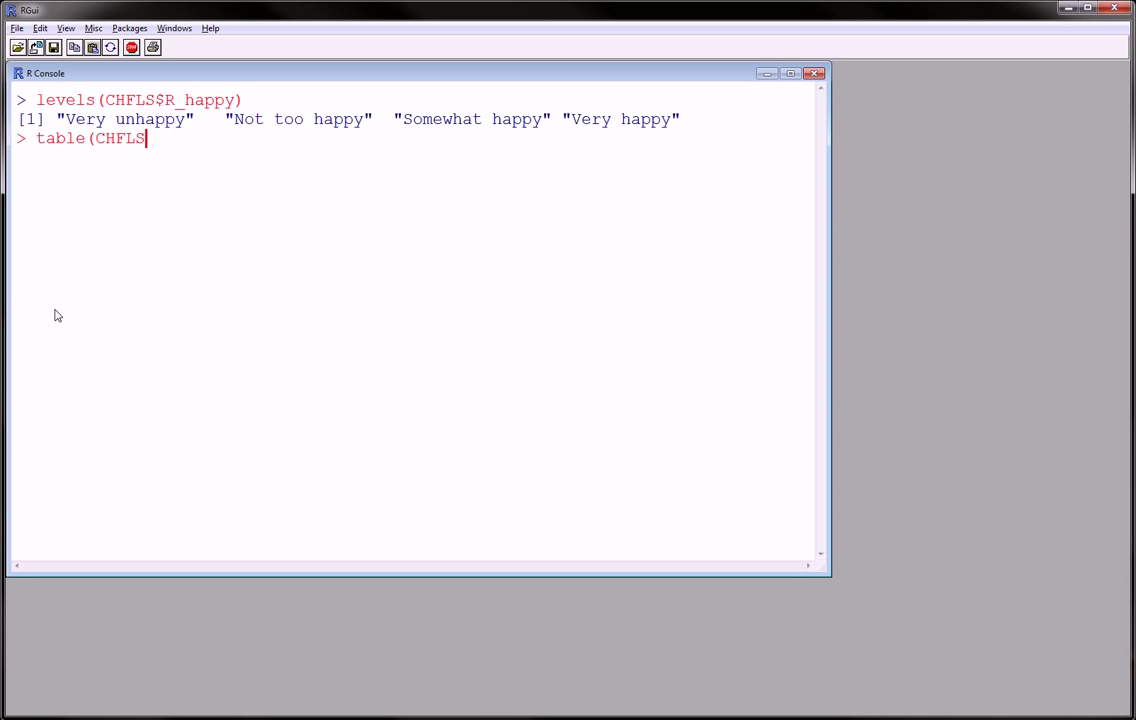
text($R_)
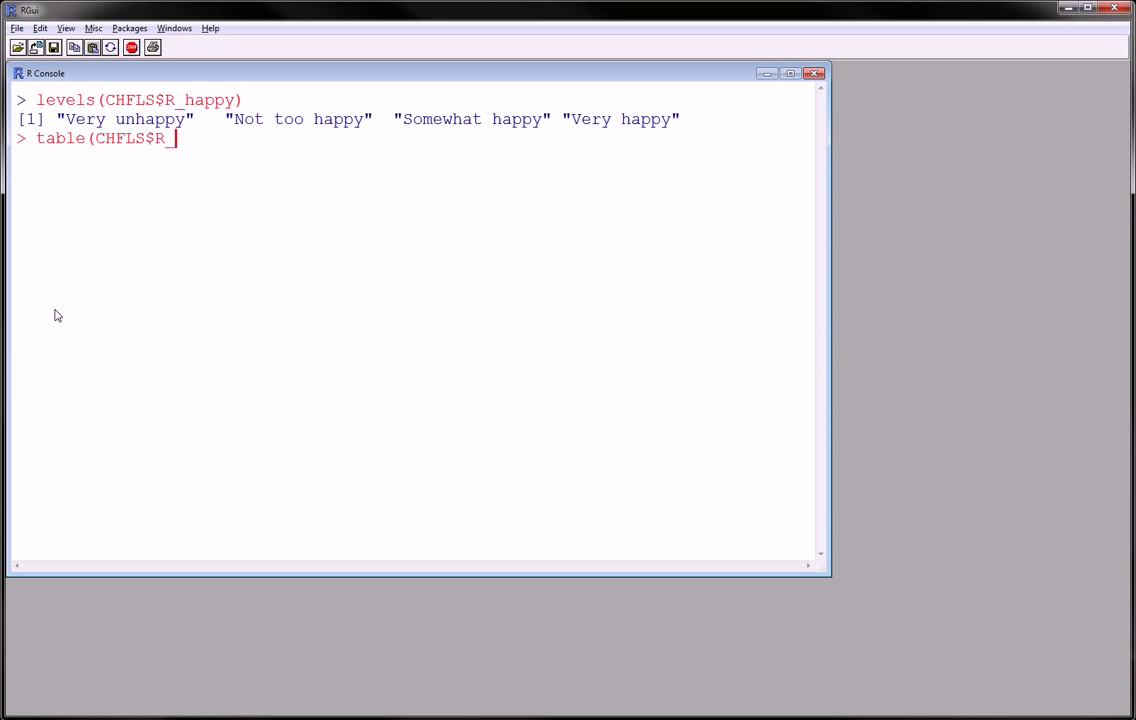
text(happ)
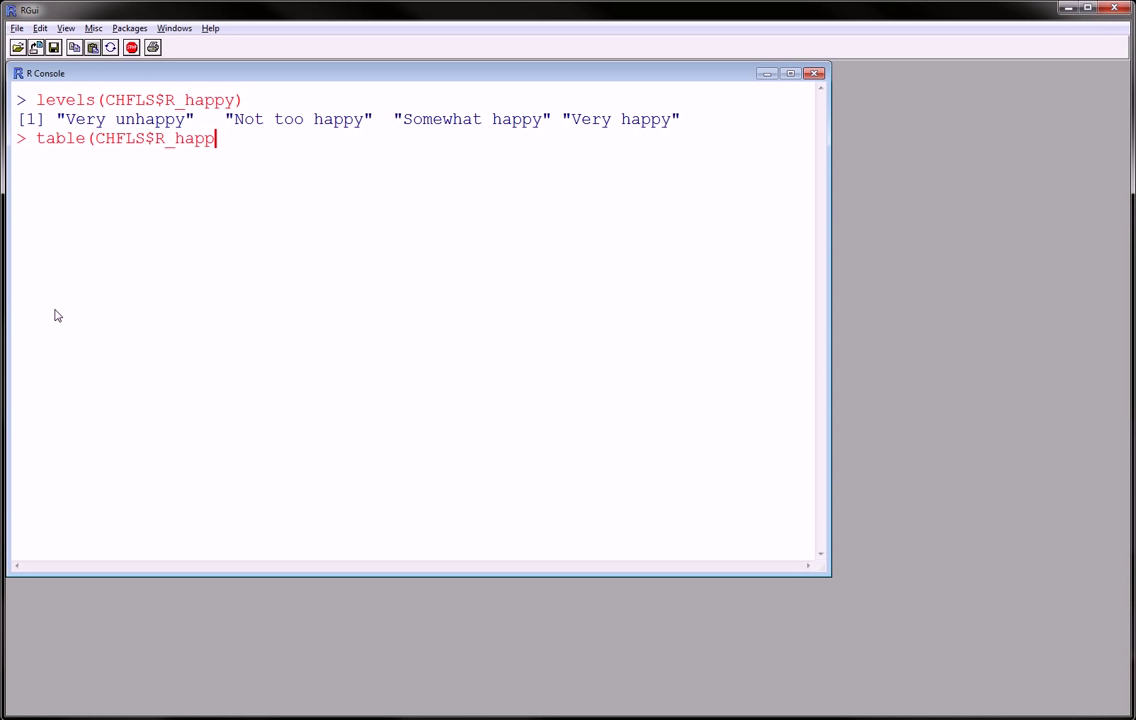
text())
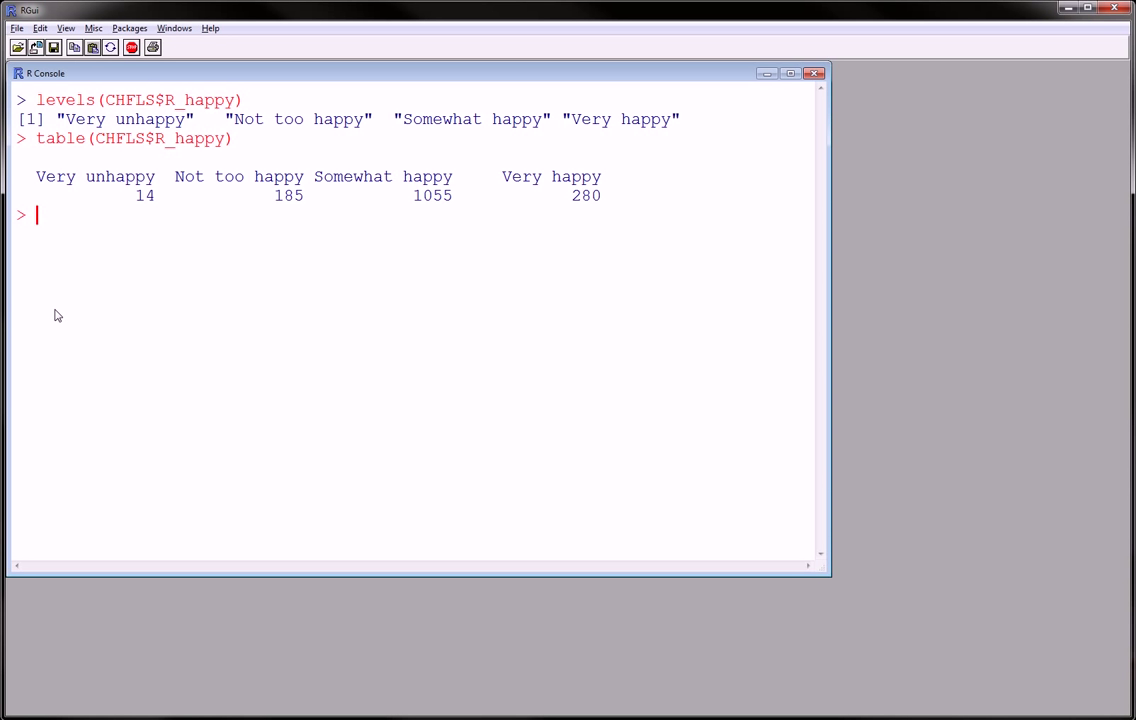
- Plot the R_happy counts with barplot(xtabs(~CHFLS$R_happy))
text(barpl)
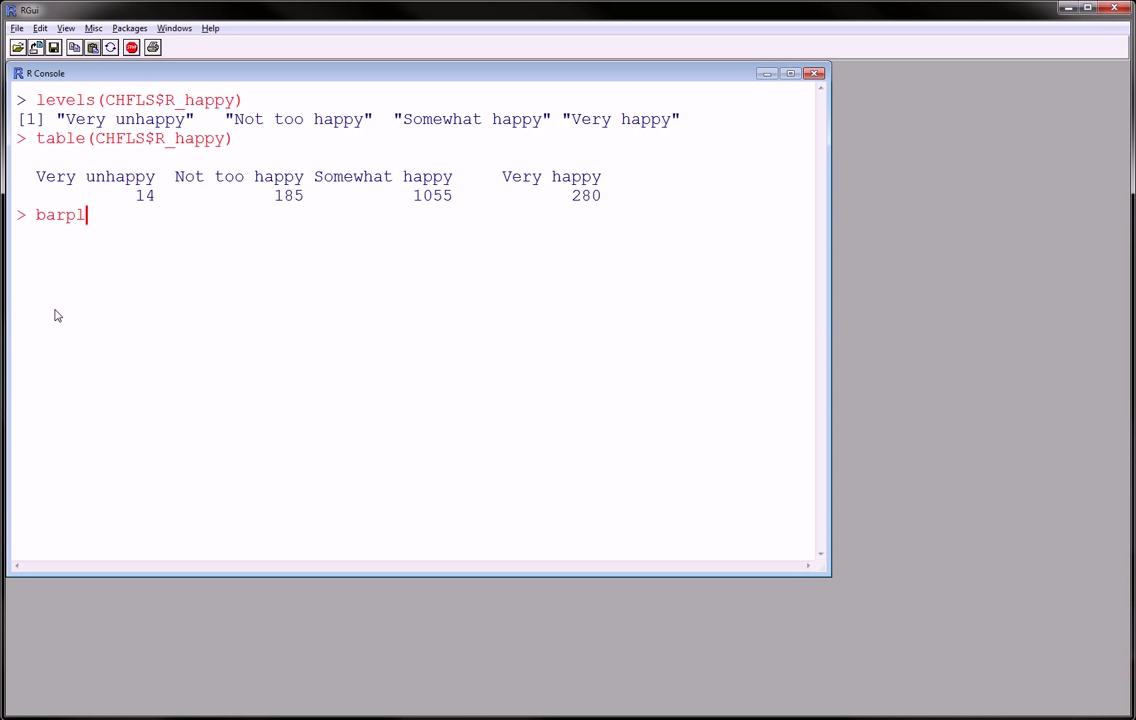
text(ot()
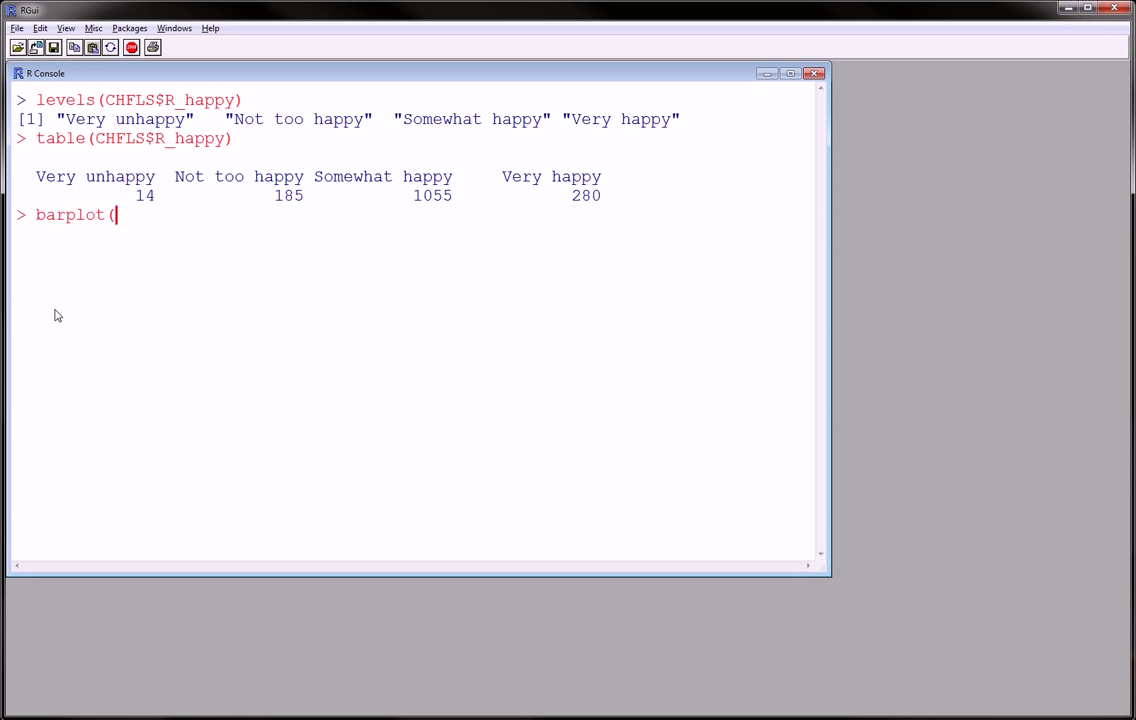
text(xtabs)
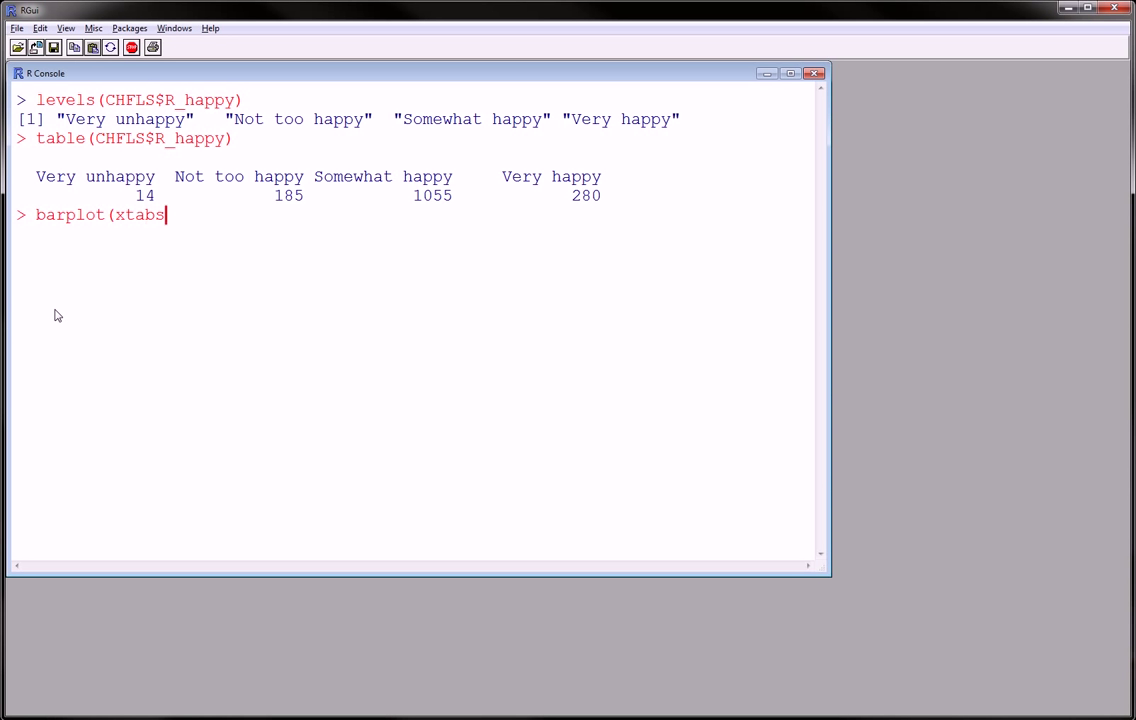
text(()
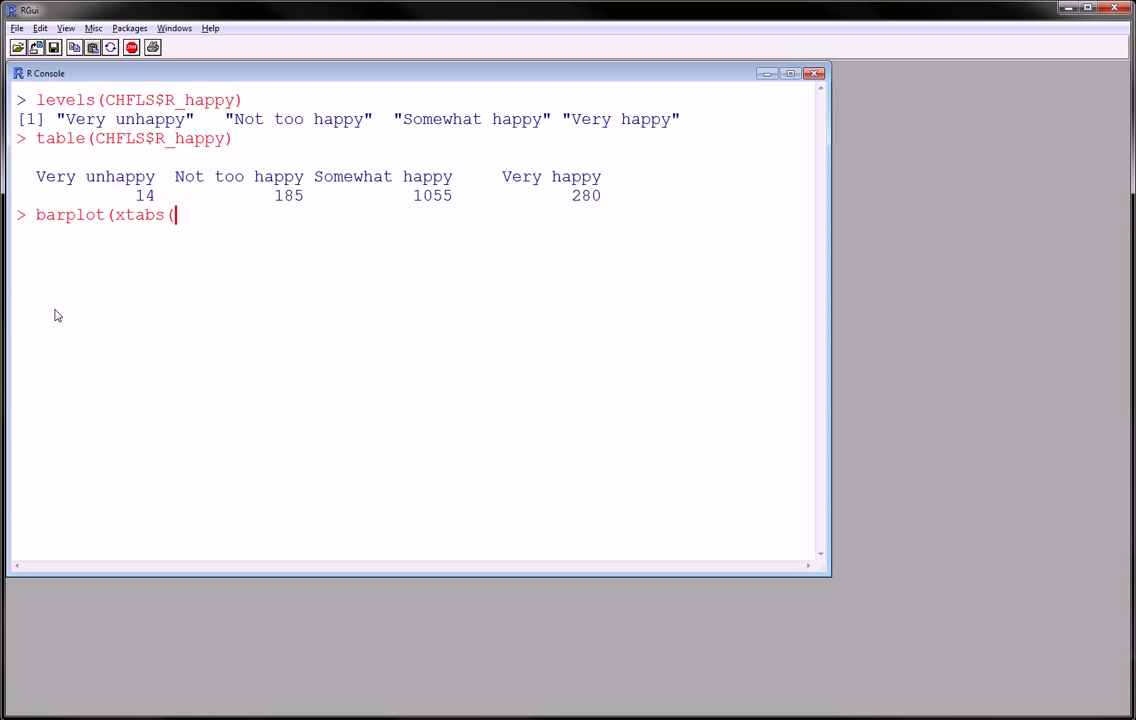
text(~)
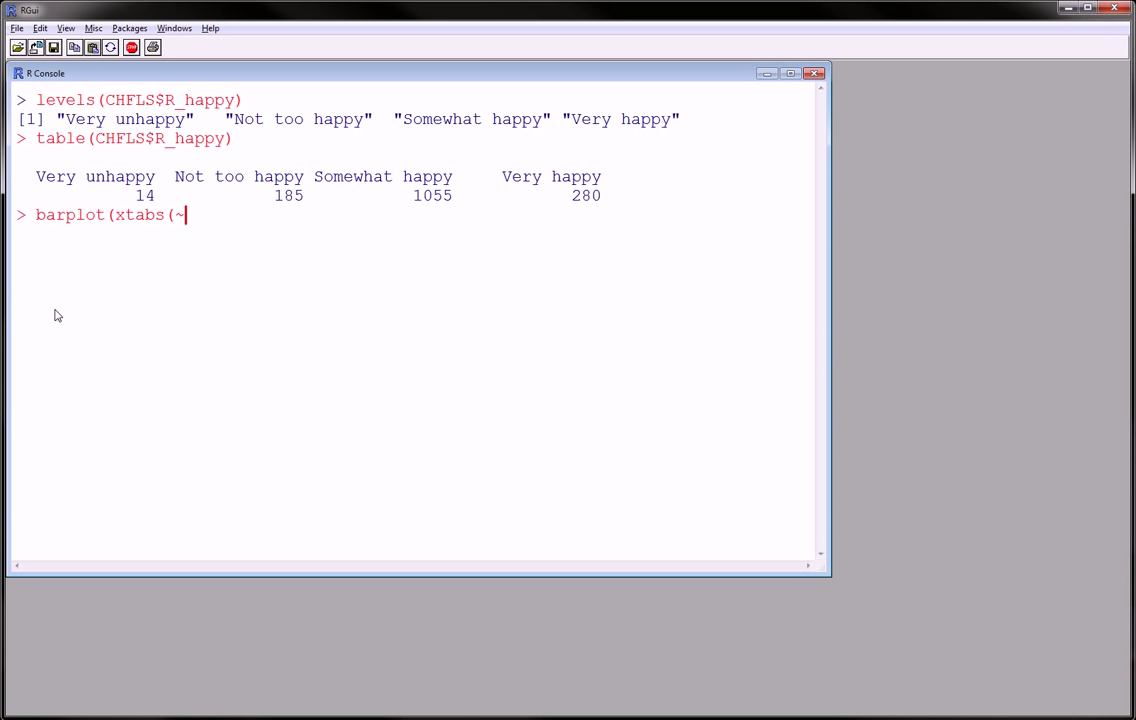
text(CHFLS)
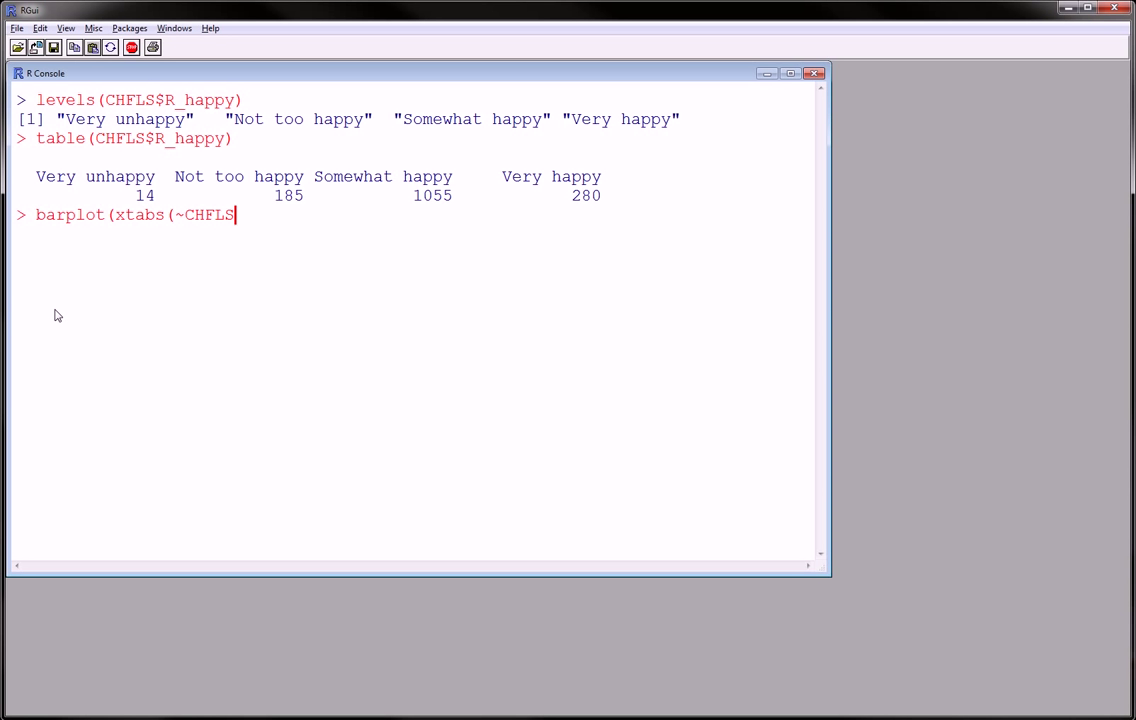
text($)
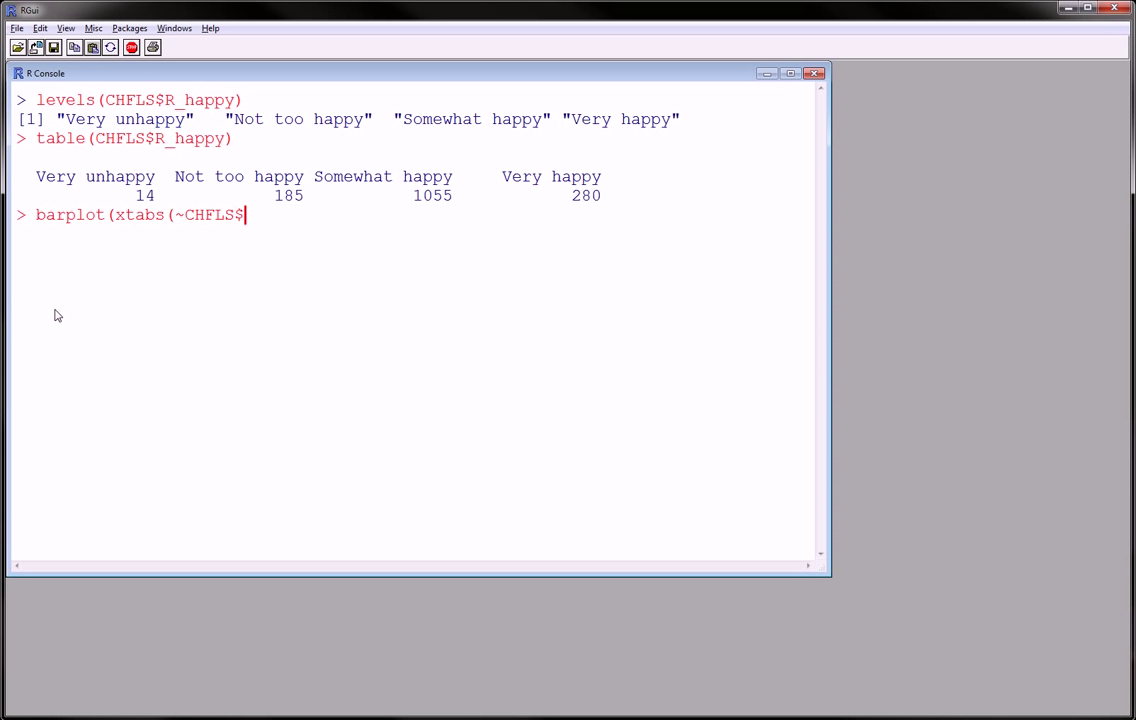
text(R_happy)
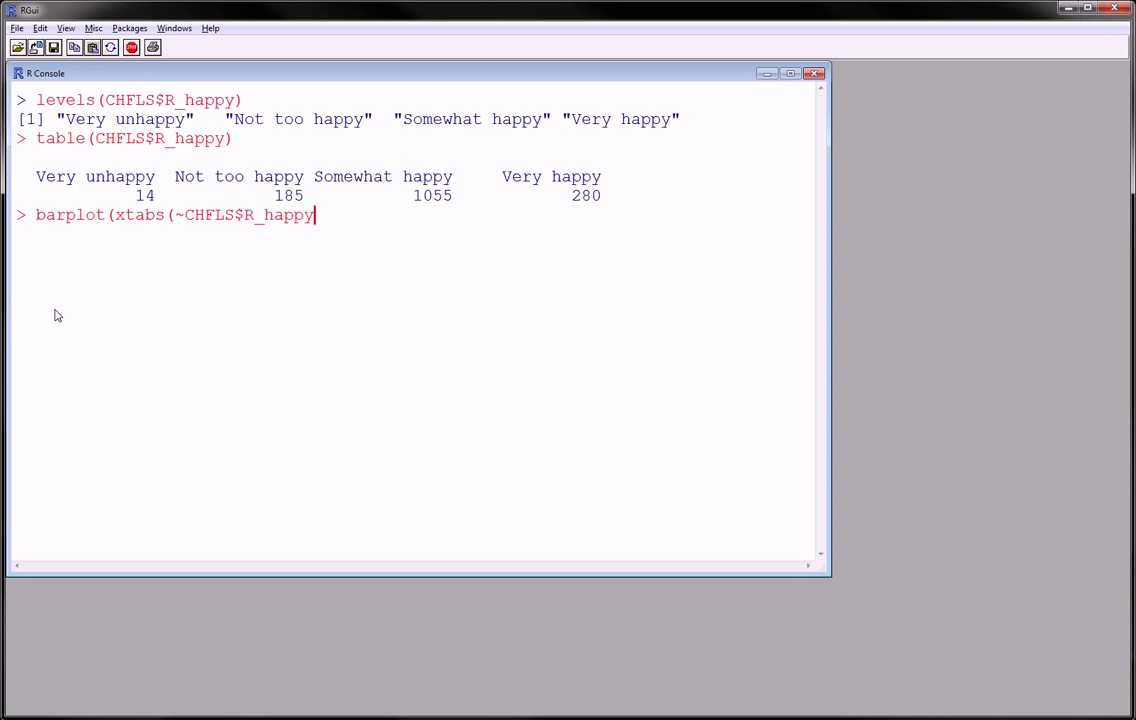
text())
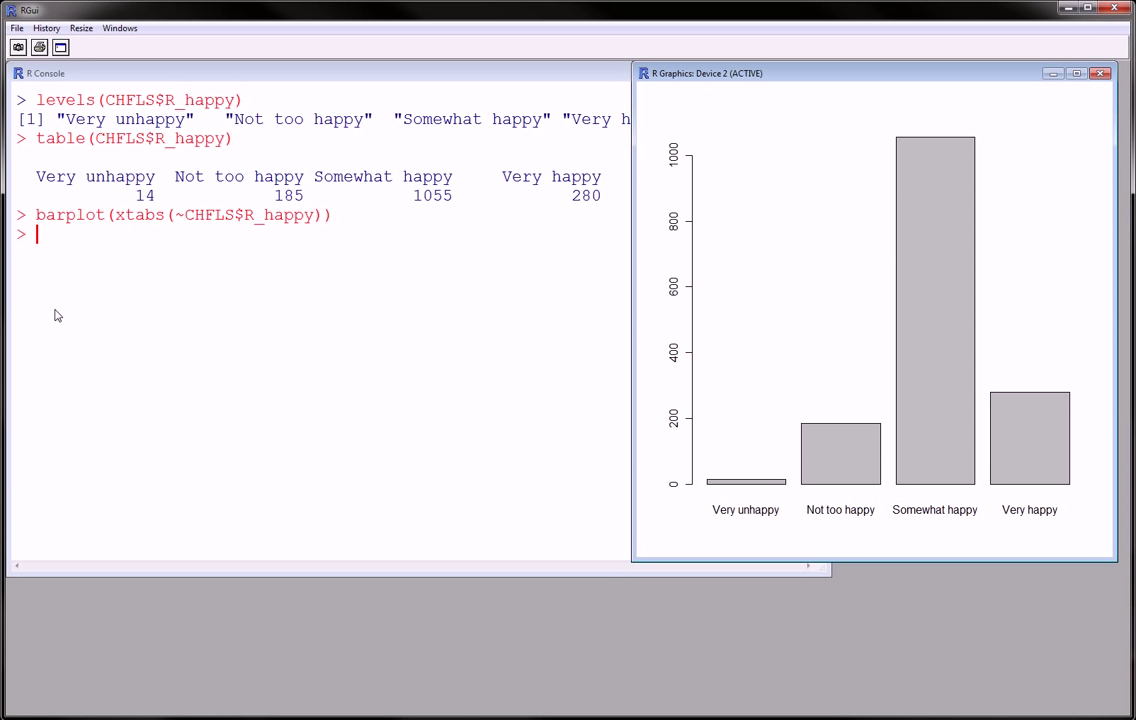
mouse_move(130, 247)
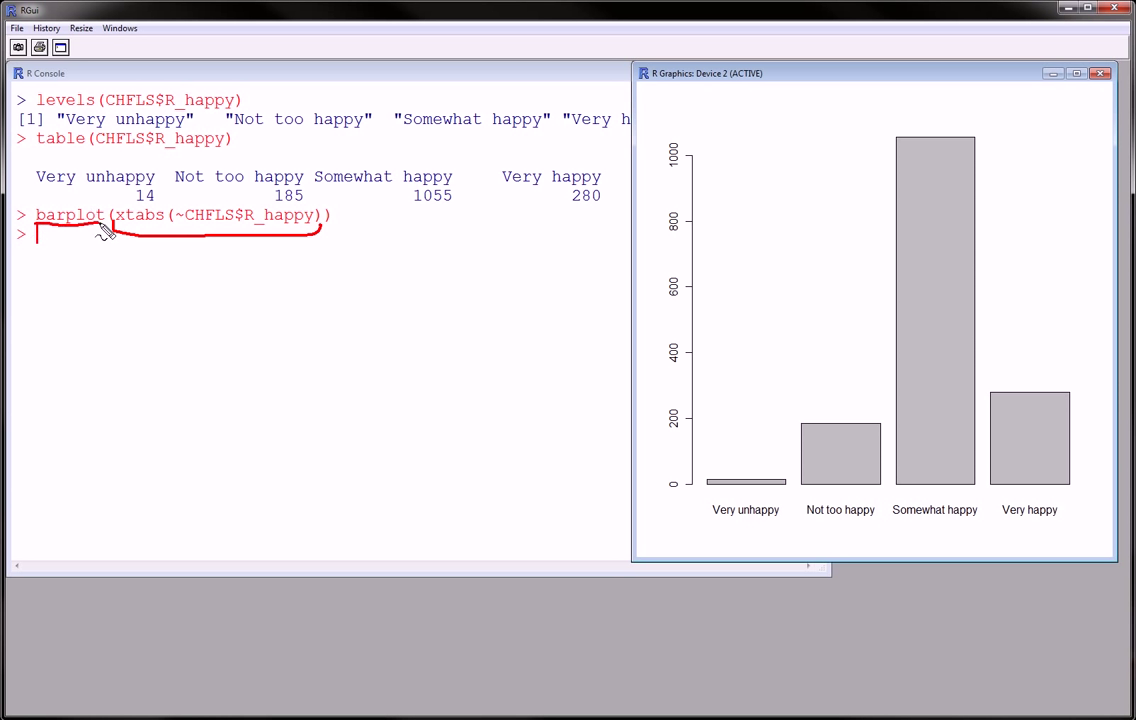
mouse_move(128, 250)
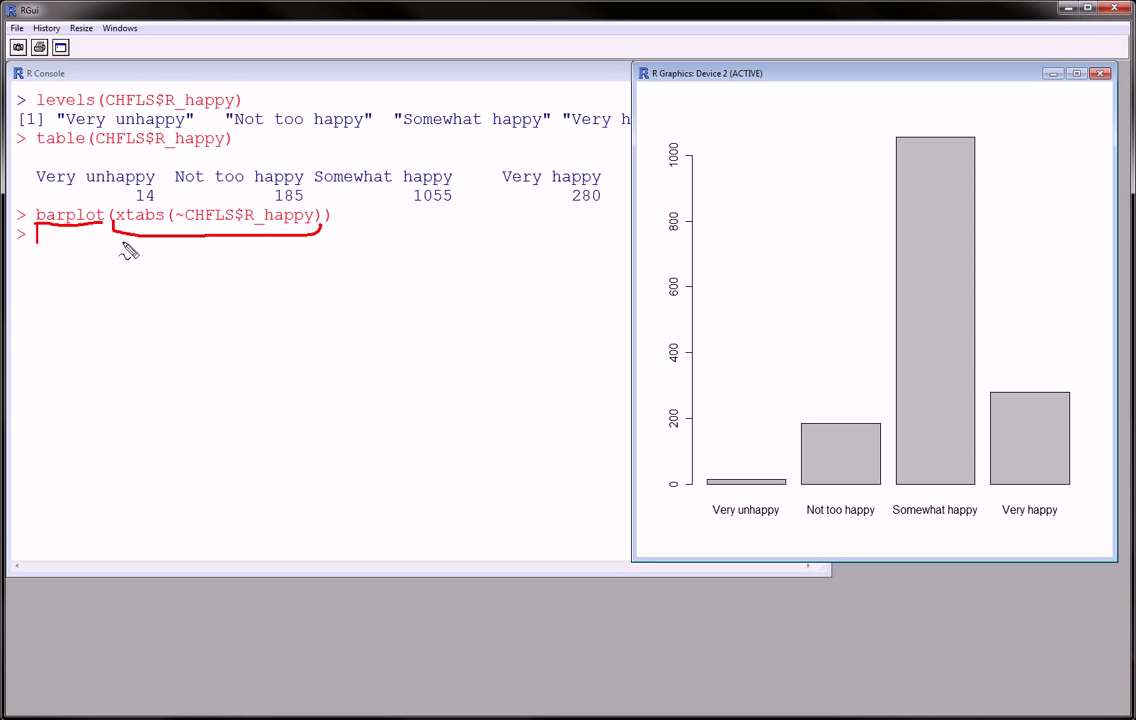
mouse_move(118, 218)
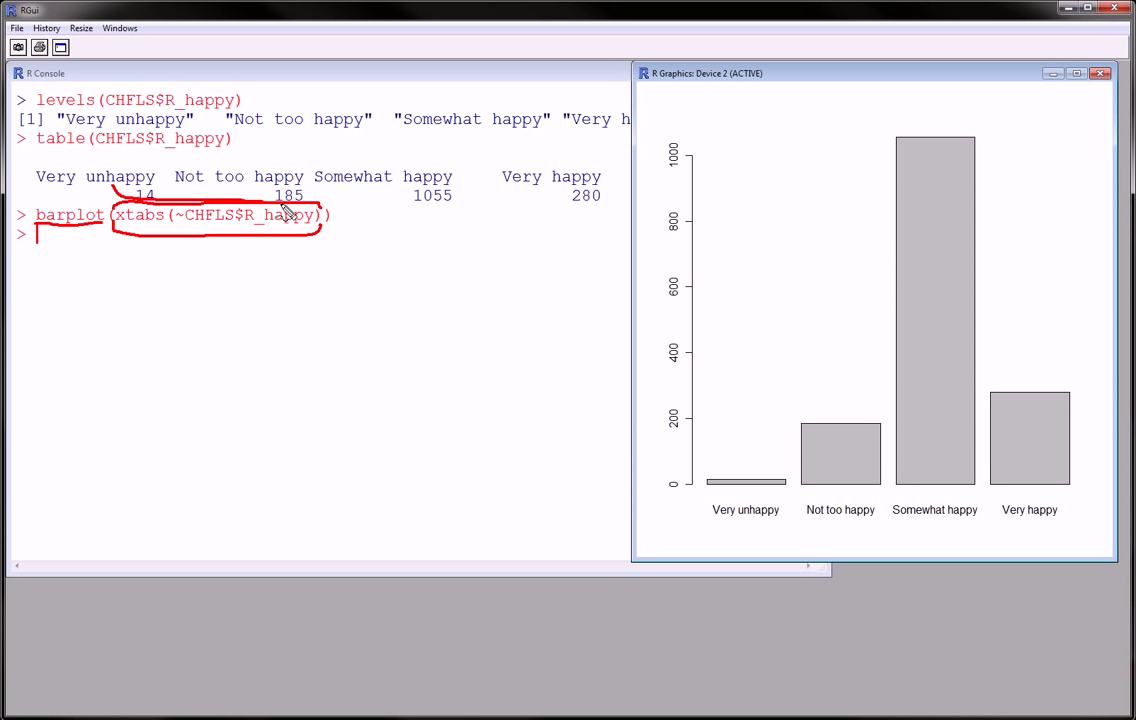
drag(255, 195, 600, 210)
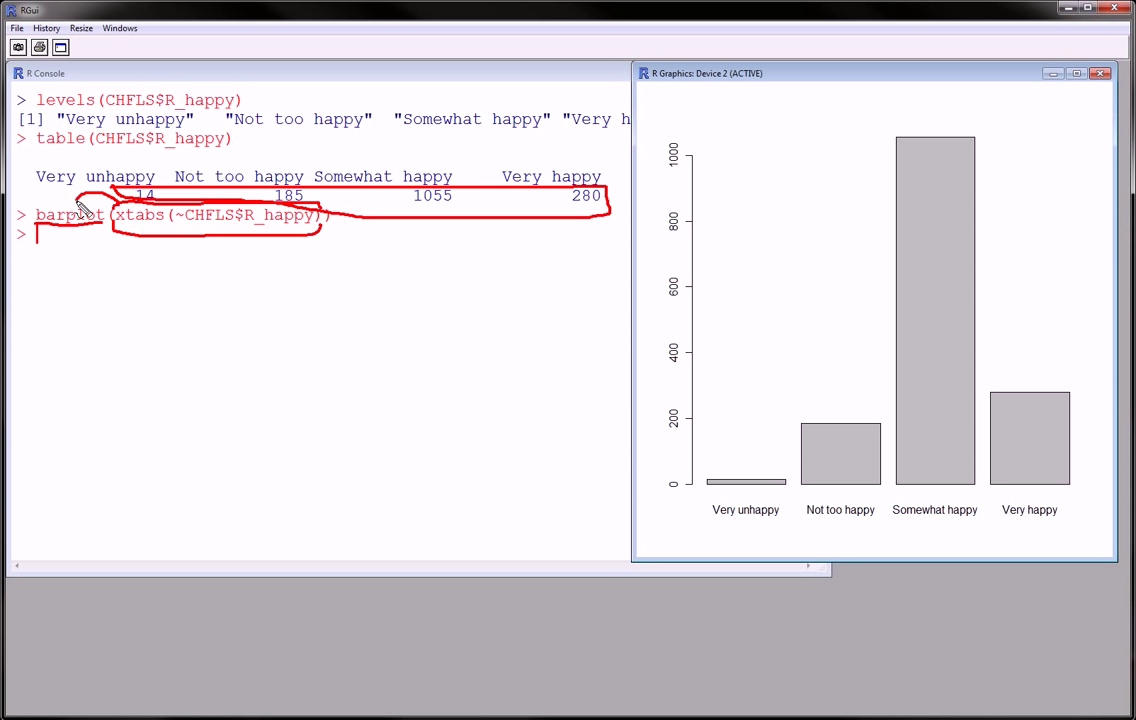
mouse_move(757, 430)
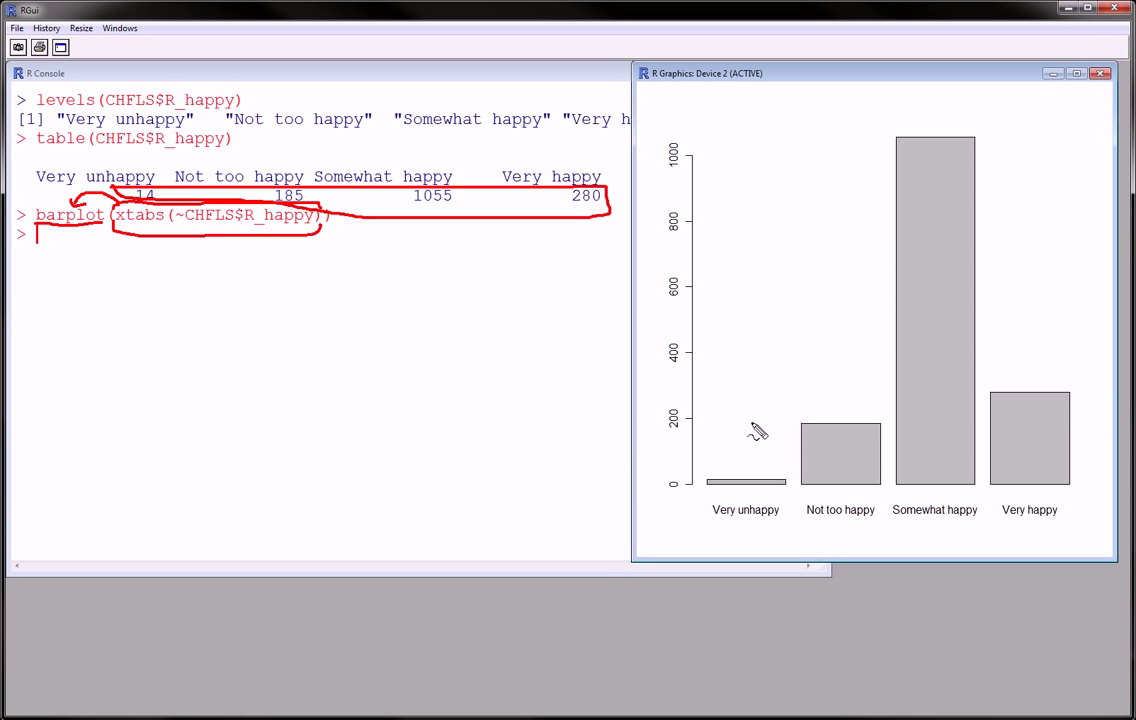
mouse_move(758, 460)
text(barplot(c()
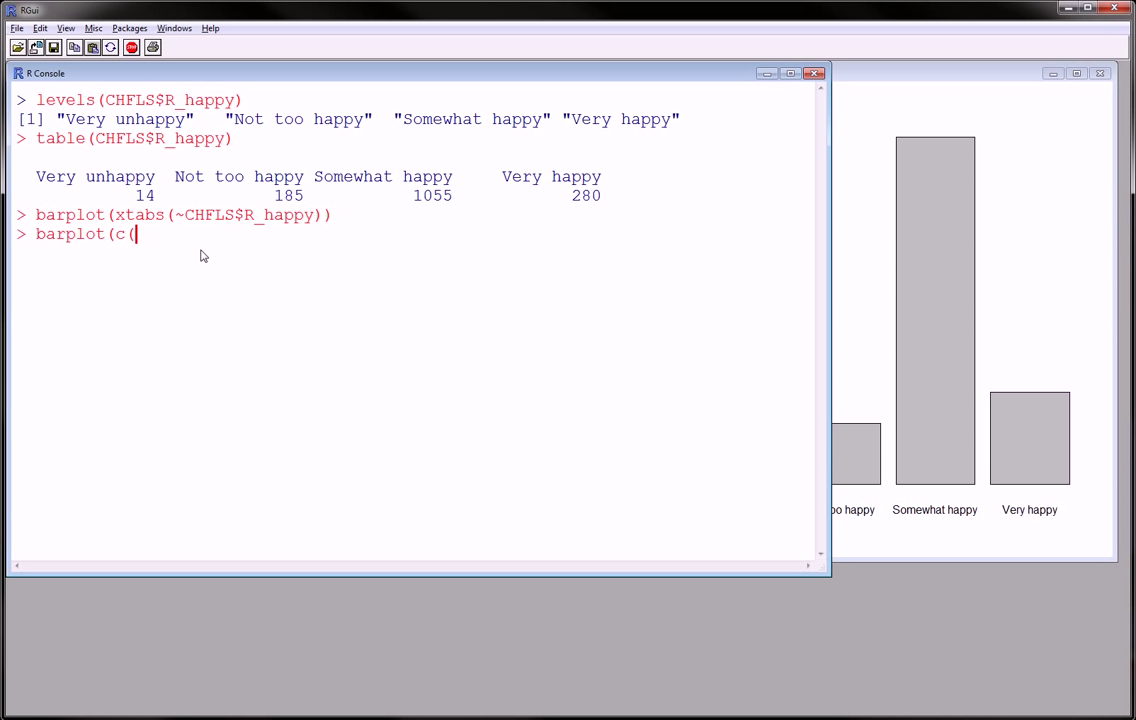
- Bar-plot the counts c(14,185,1055,280), then recall the xtabs barplot command
text(14,1)
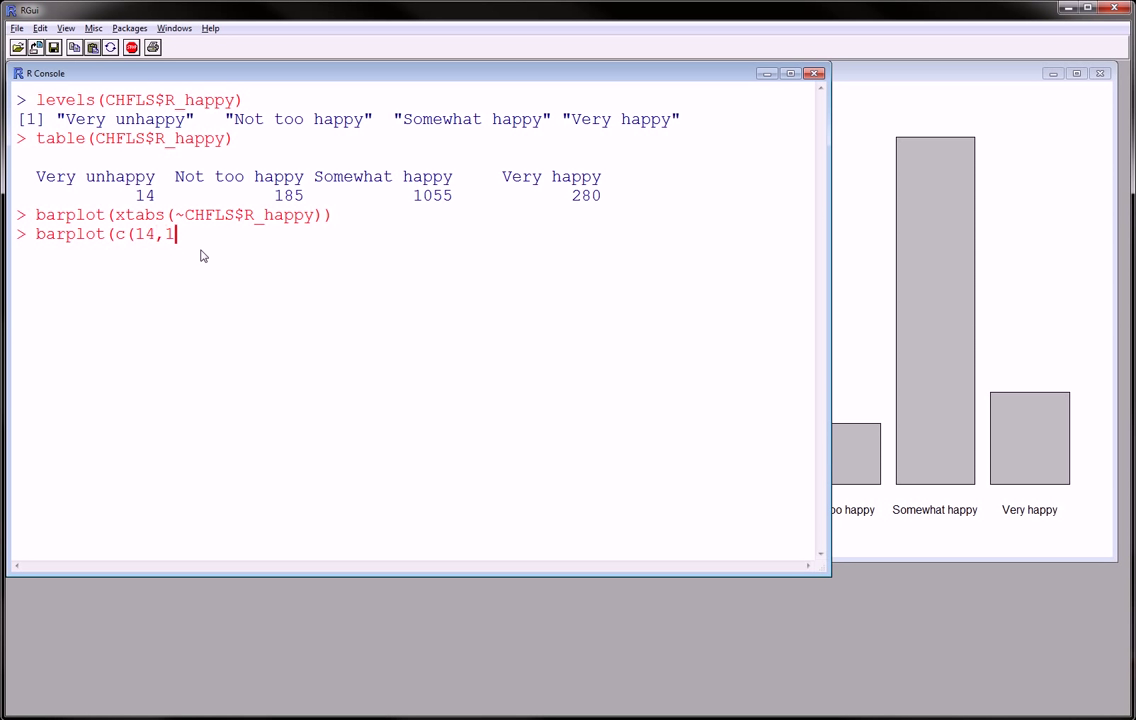
text(85,10)
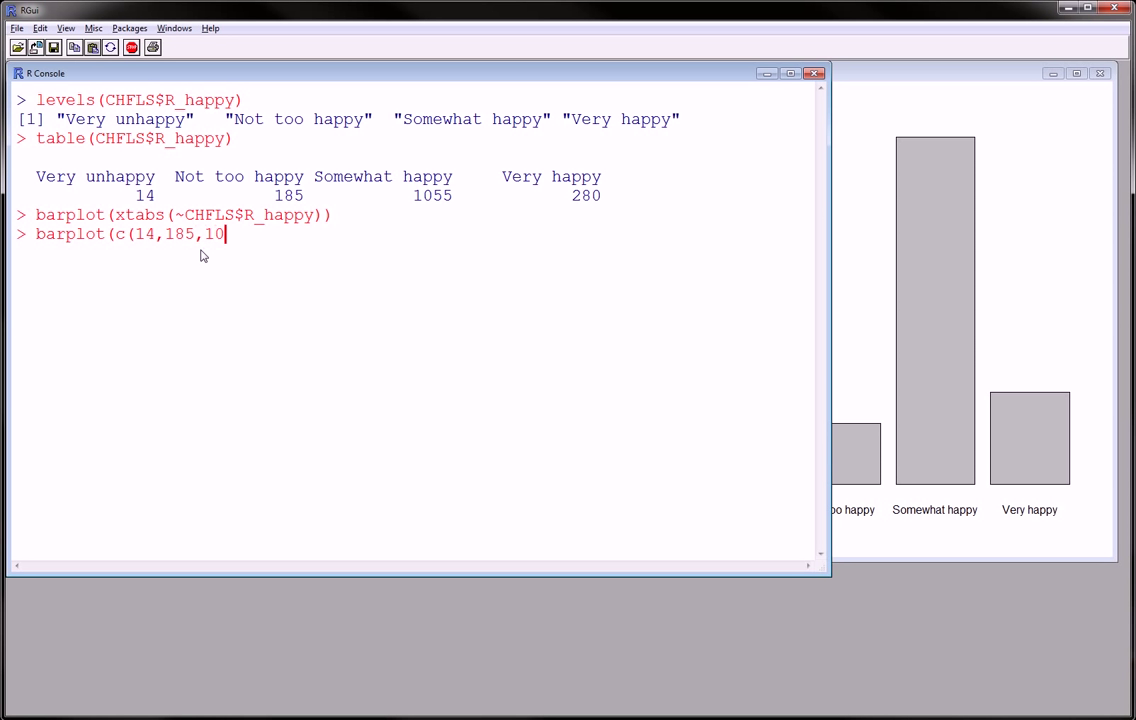
text(55,)
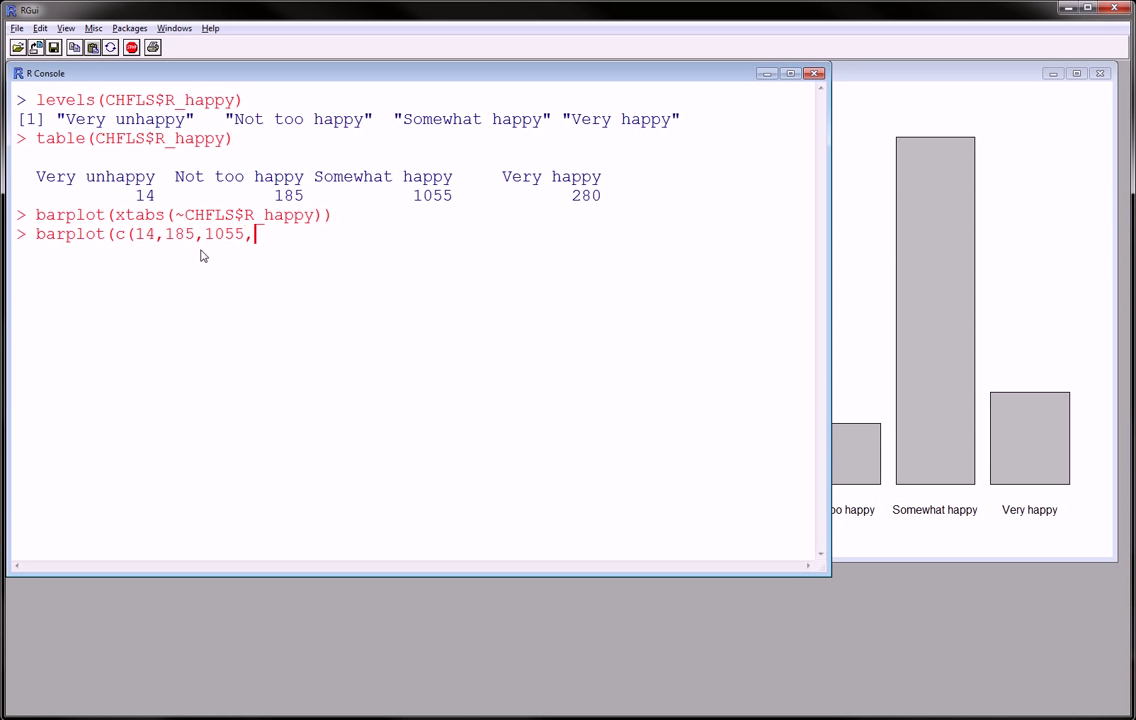
text(280)))
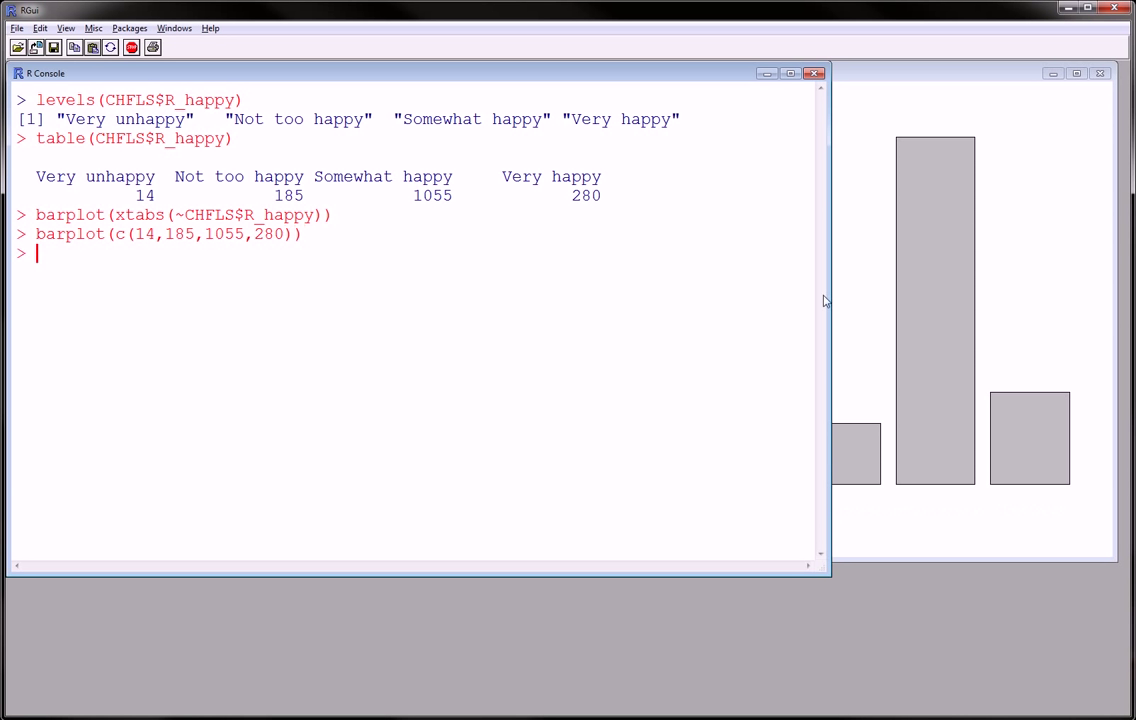
mouse_move(471, 428)
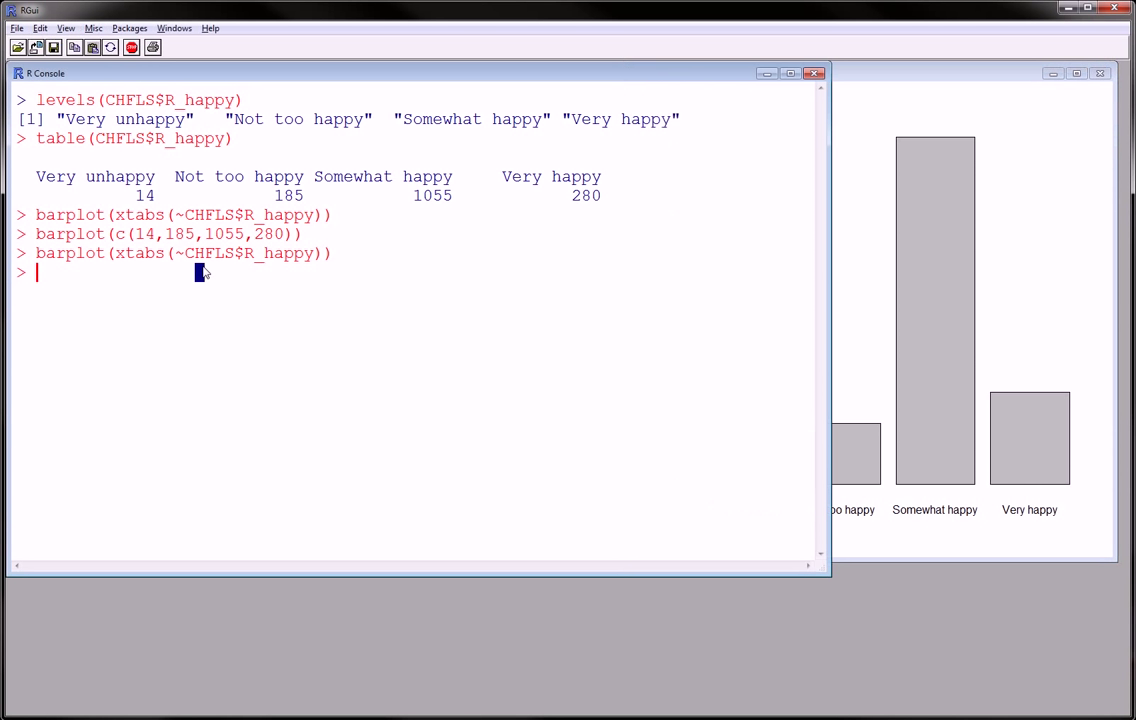
key(Return)
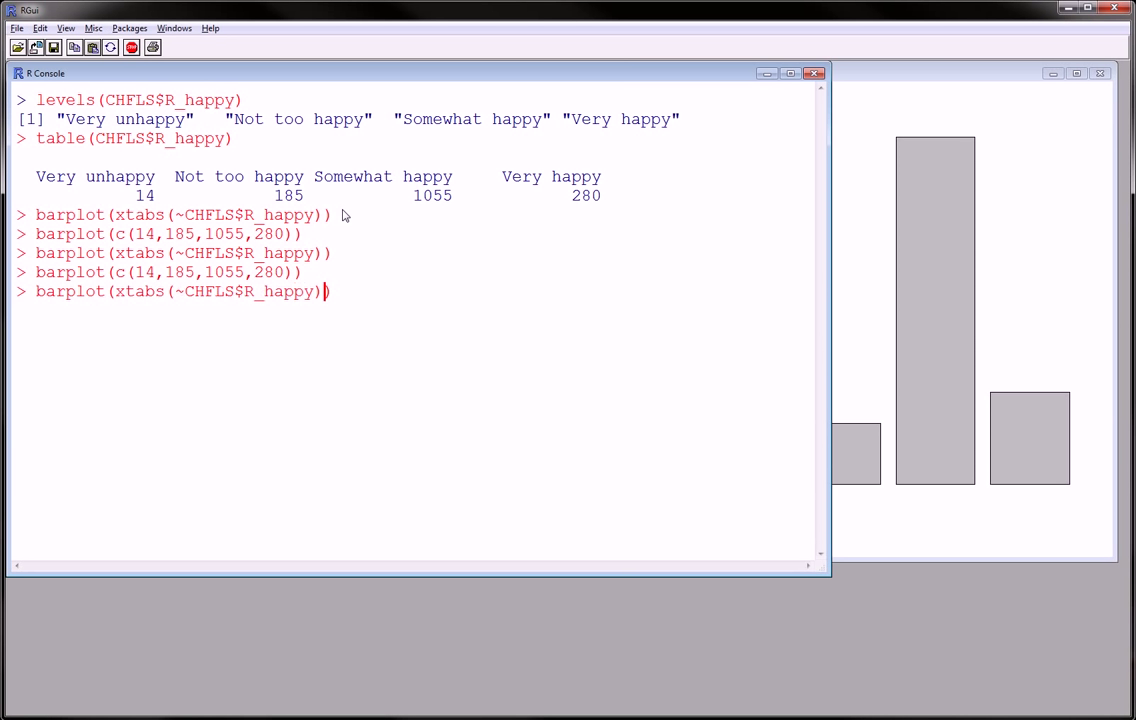
- Add space=F to the recalled xtabs barplot command
text(,spa)
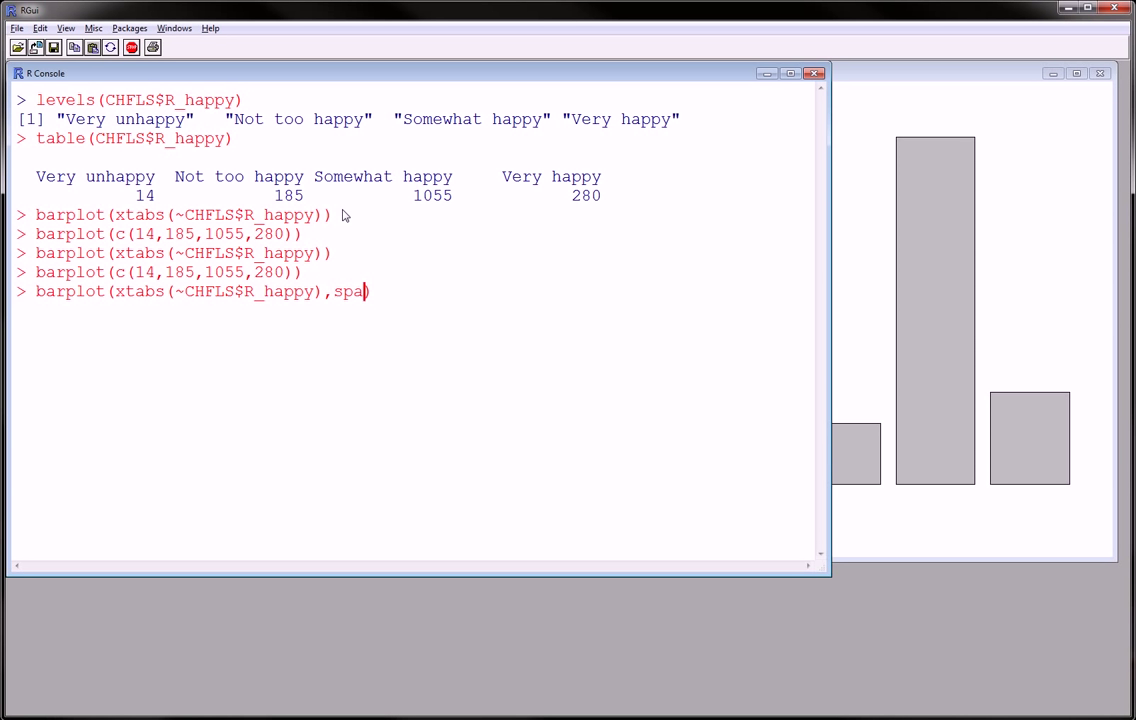
text(ce=F)
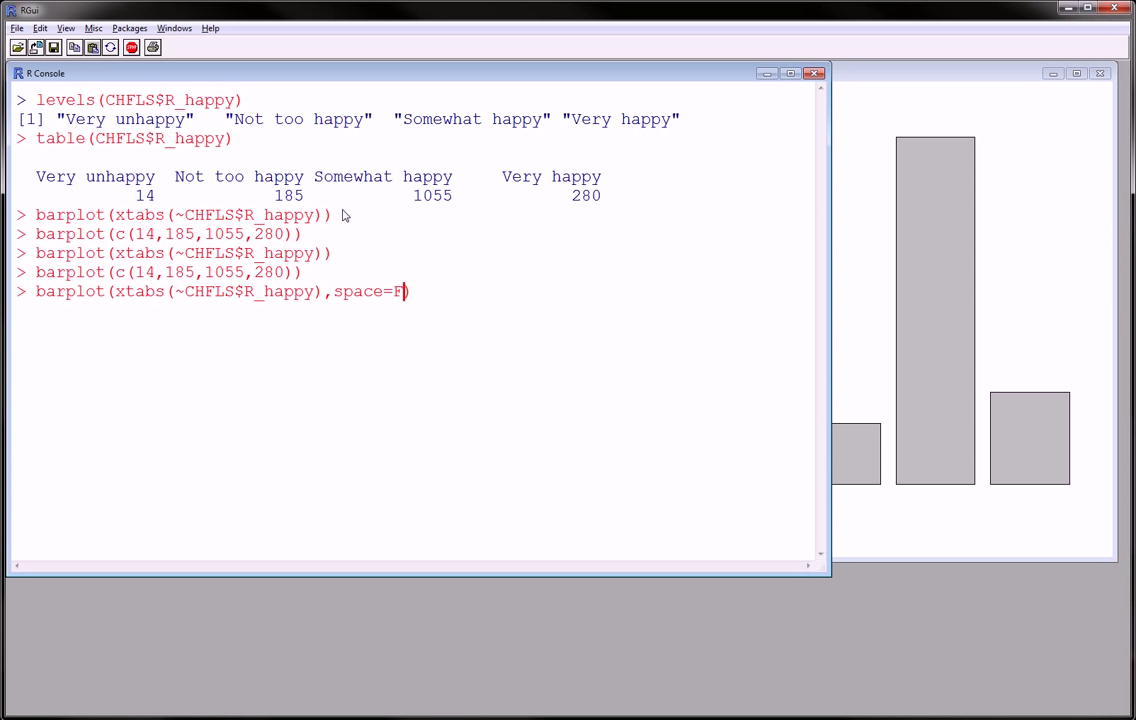
mouse_move(888, 440)
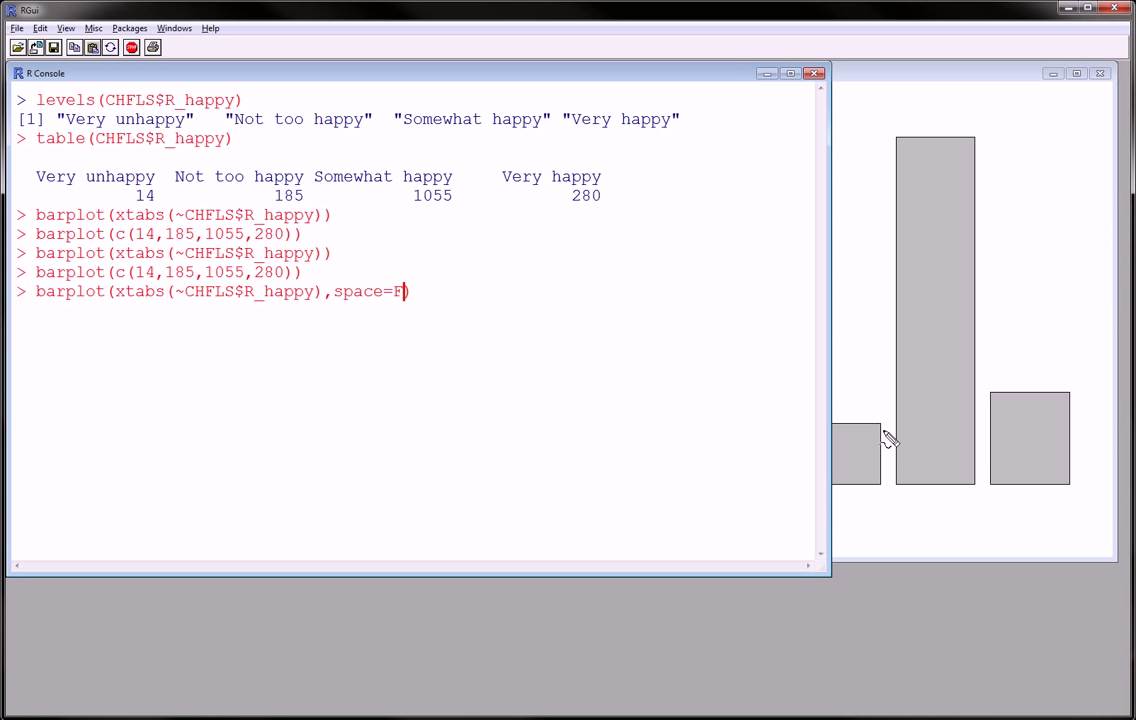
mouse_move(993, 443)
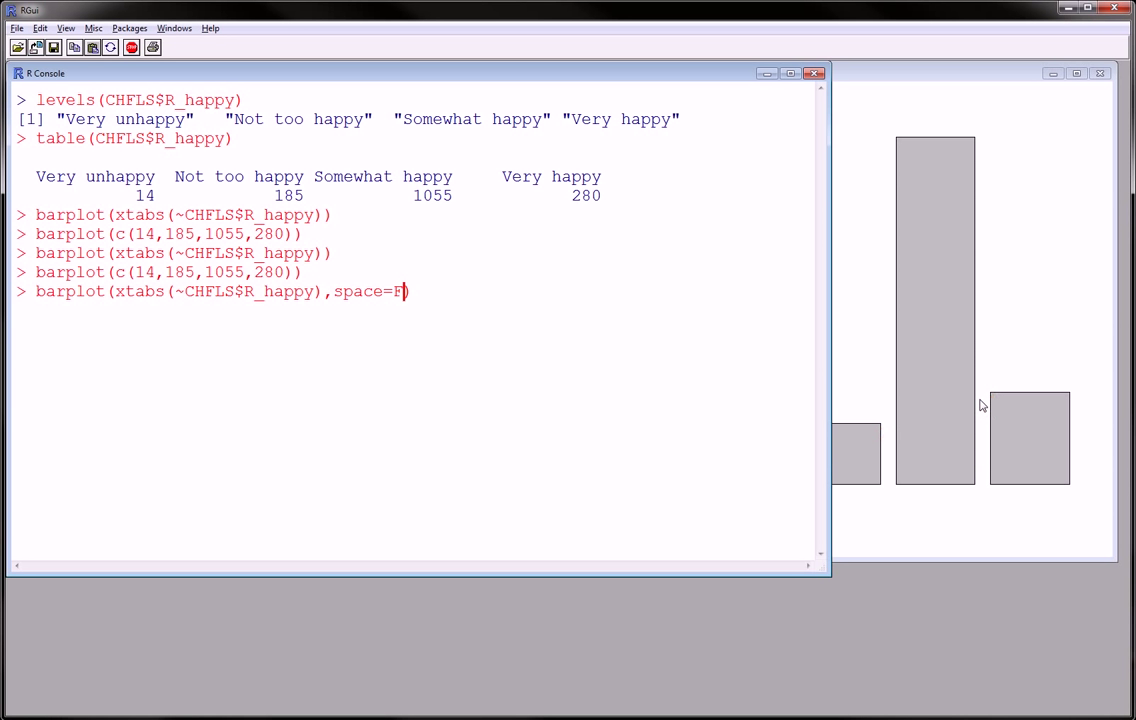
mouse_move(588, 296)
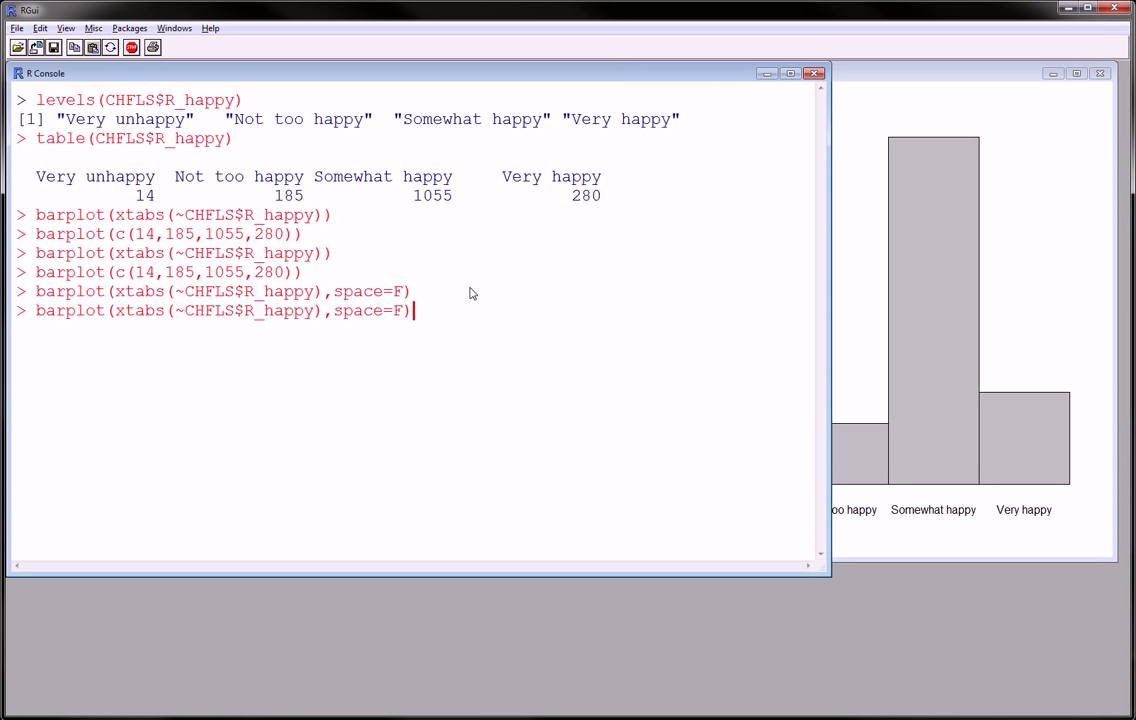
- Append col=rainbow(4) to the gapless barplot command
text(,col)
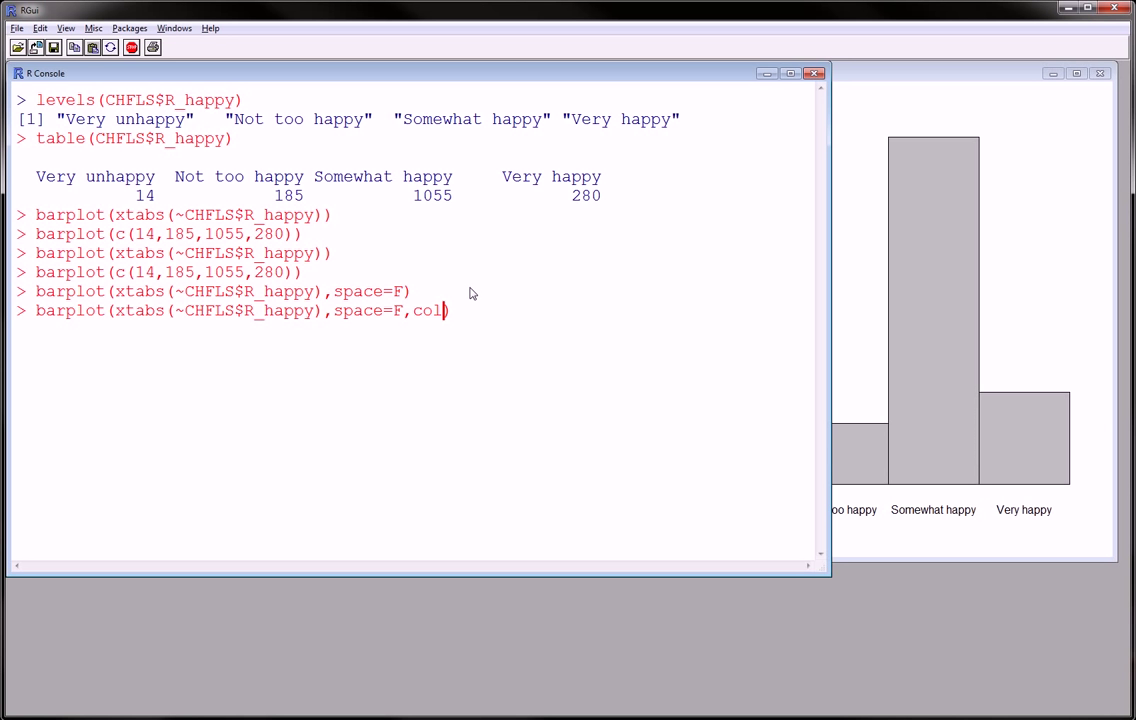
text(rainbow()
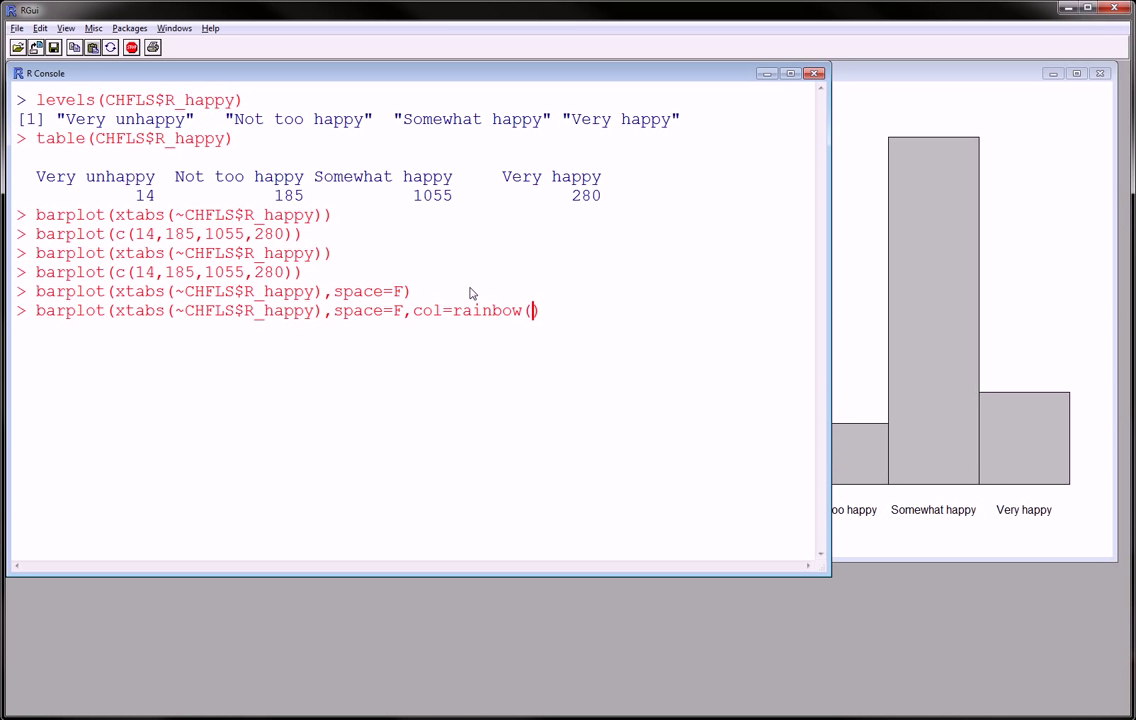
mouse_move(583, 251)
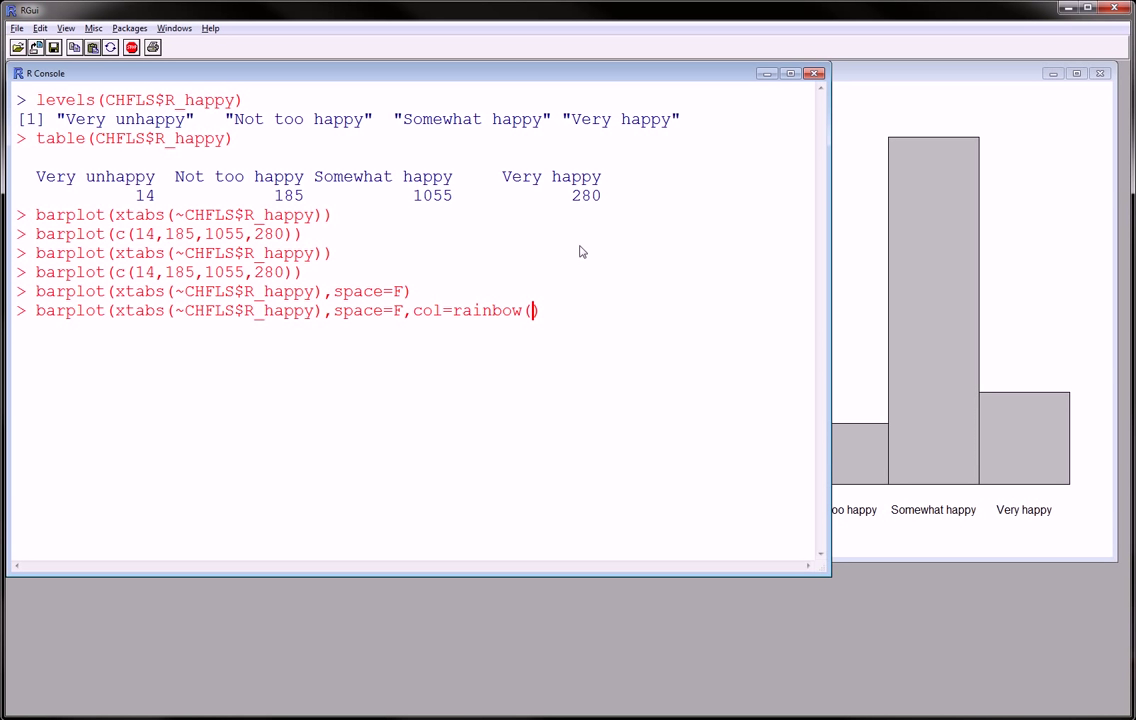
mouse_move(519, 357)
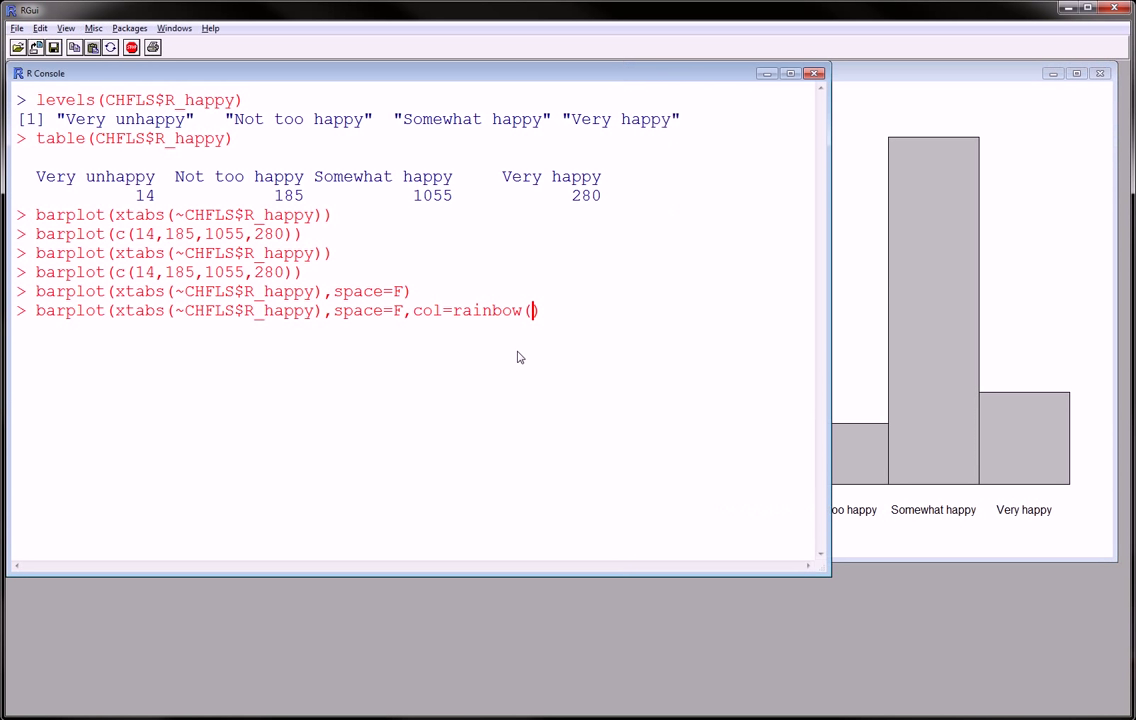
text(4)
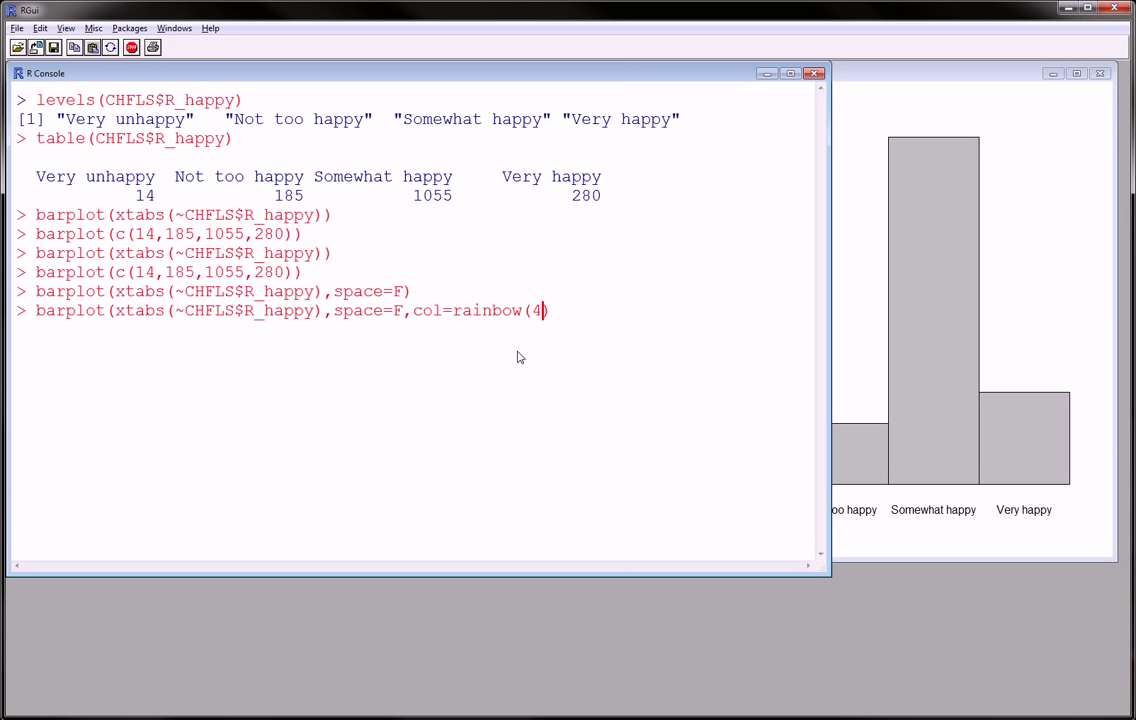
text()))
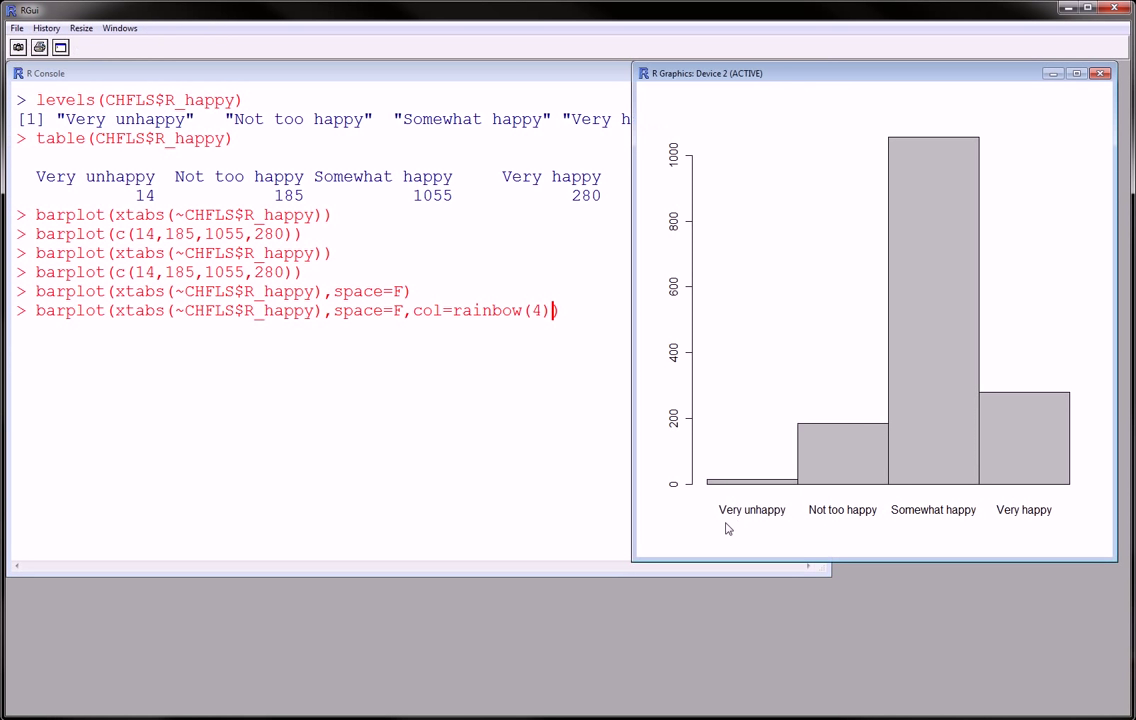
mouse_move(490, 306)
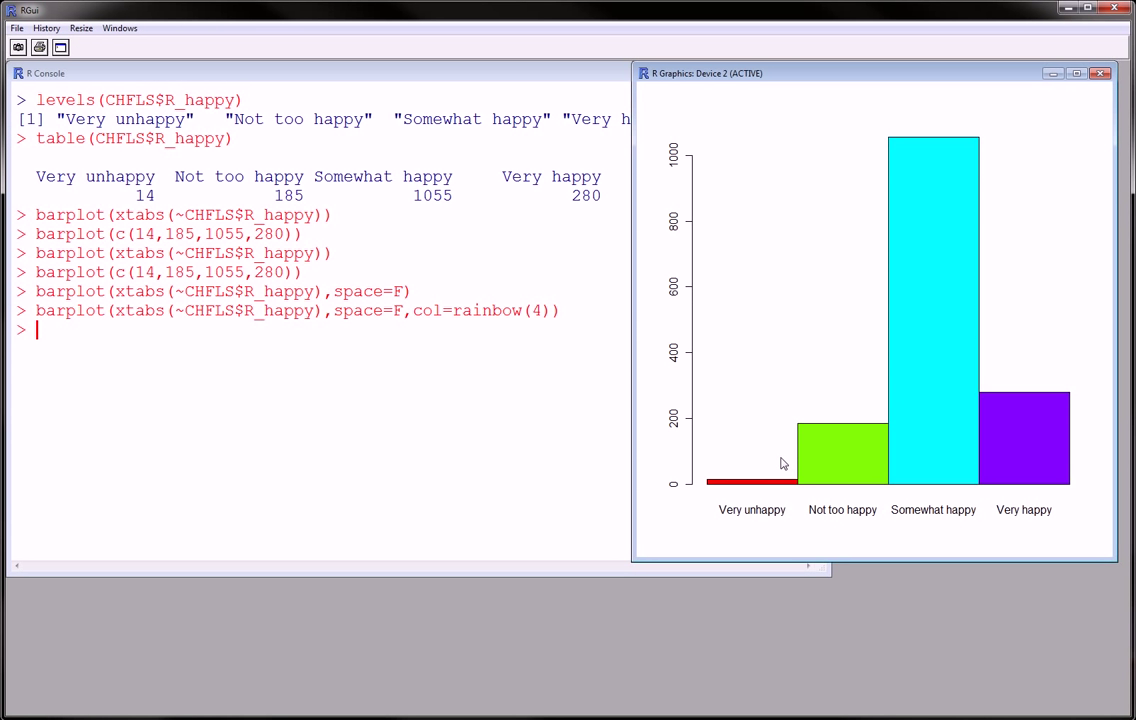
mouse_move(772, 467)
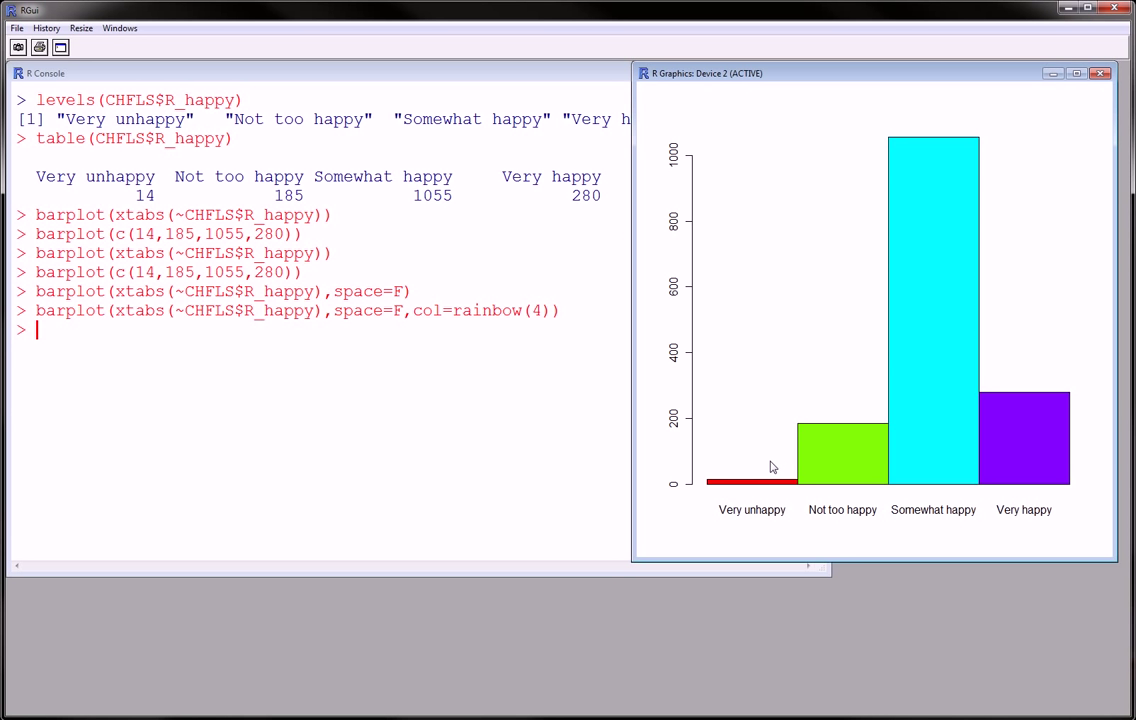
mouse_move(694, 458)
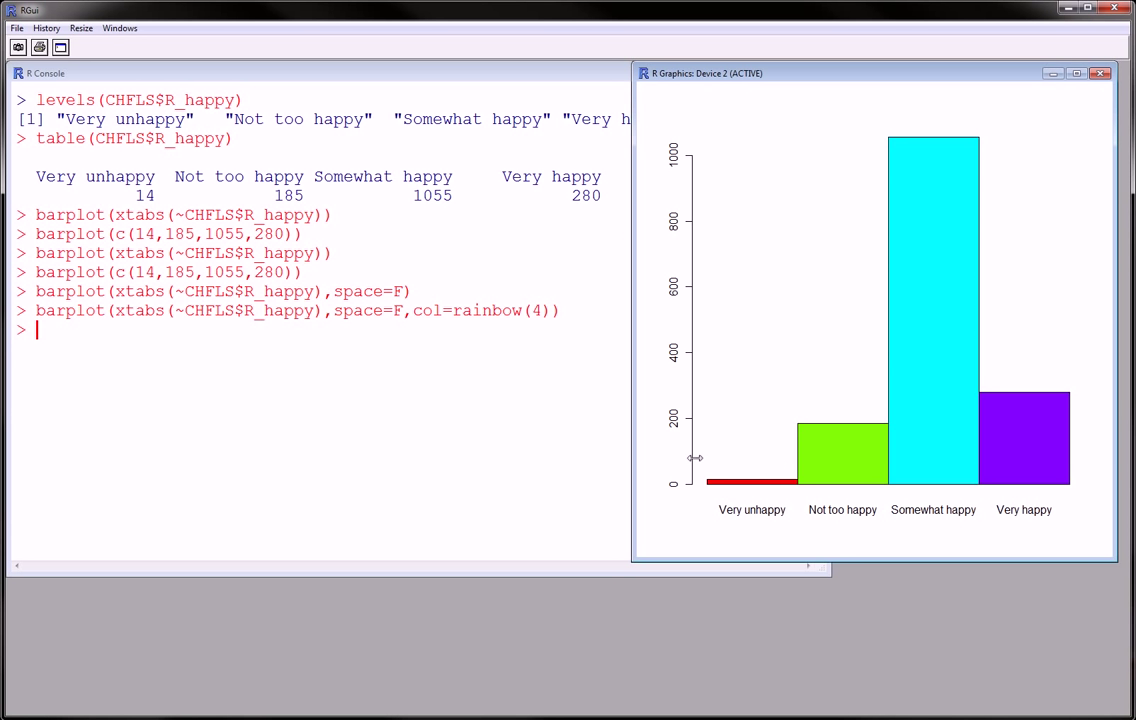
mouse_move(670, 410)
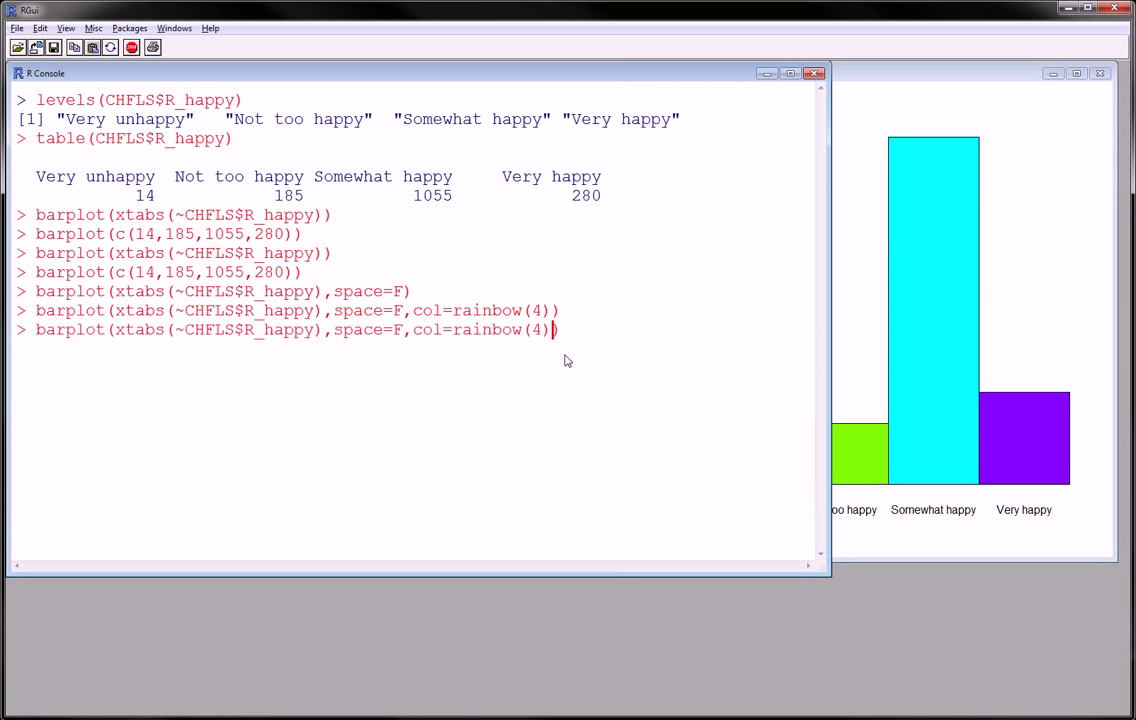
- Add a main="TITLE" argument to the rainbow barplot command
text(,main="T)
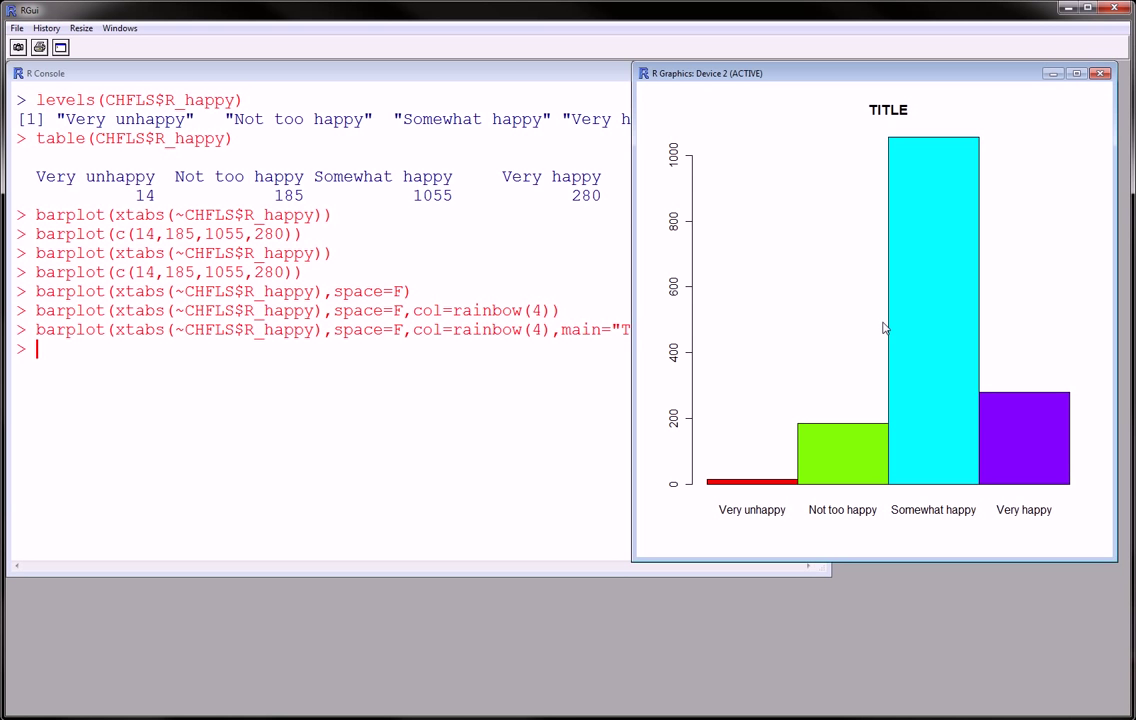
mouse_move(380, 420)
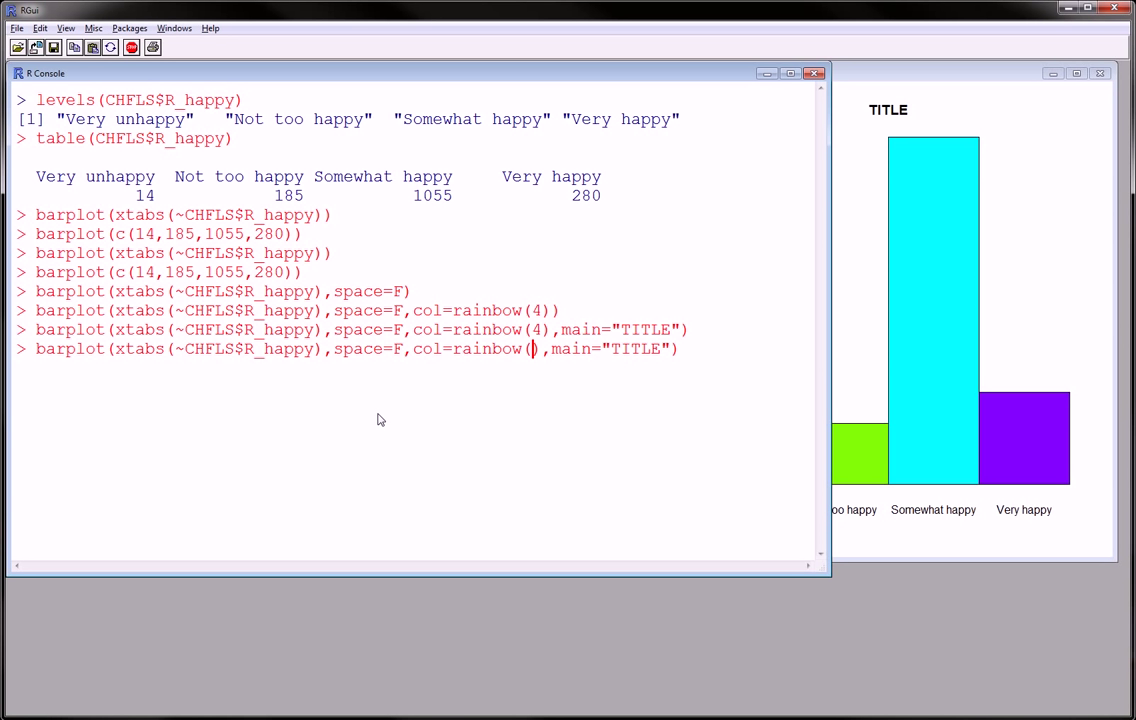
mouse_move(290, 286)
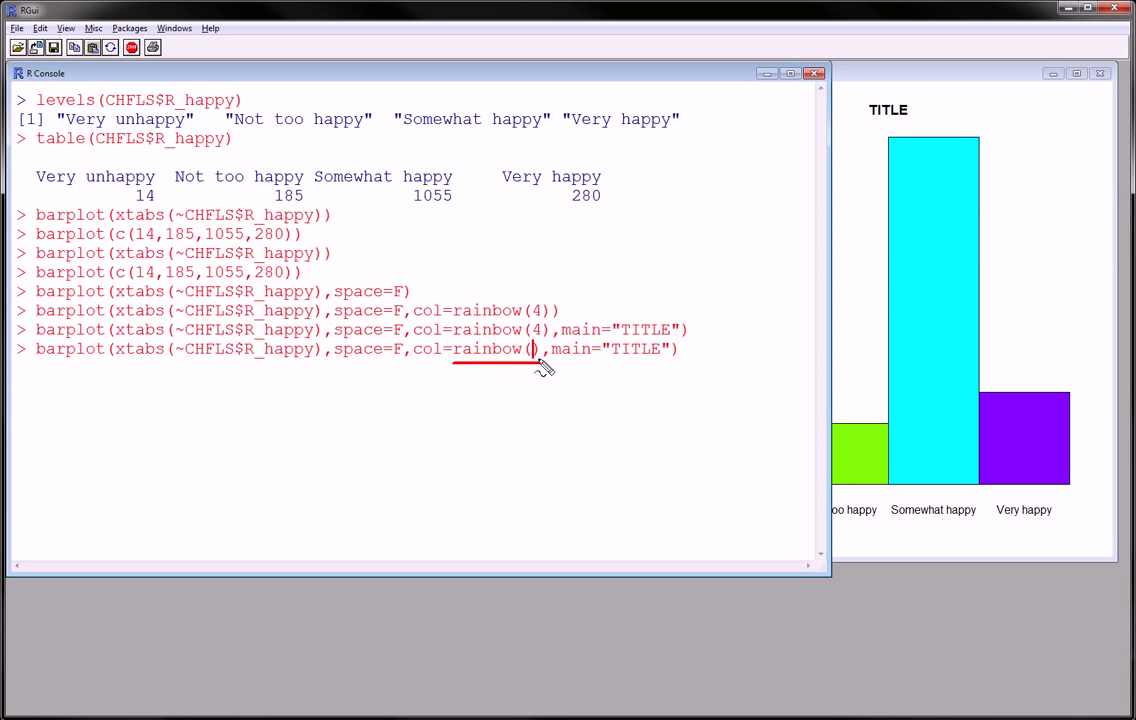
mouse_move(575, 362)
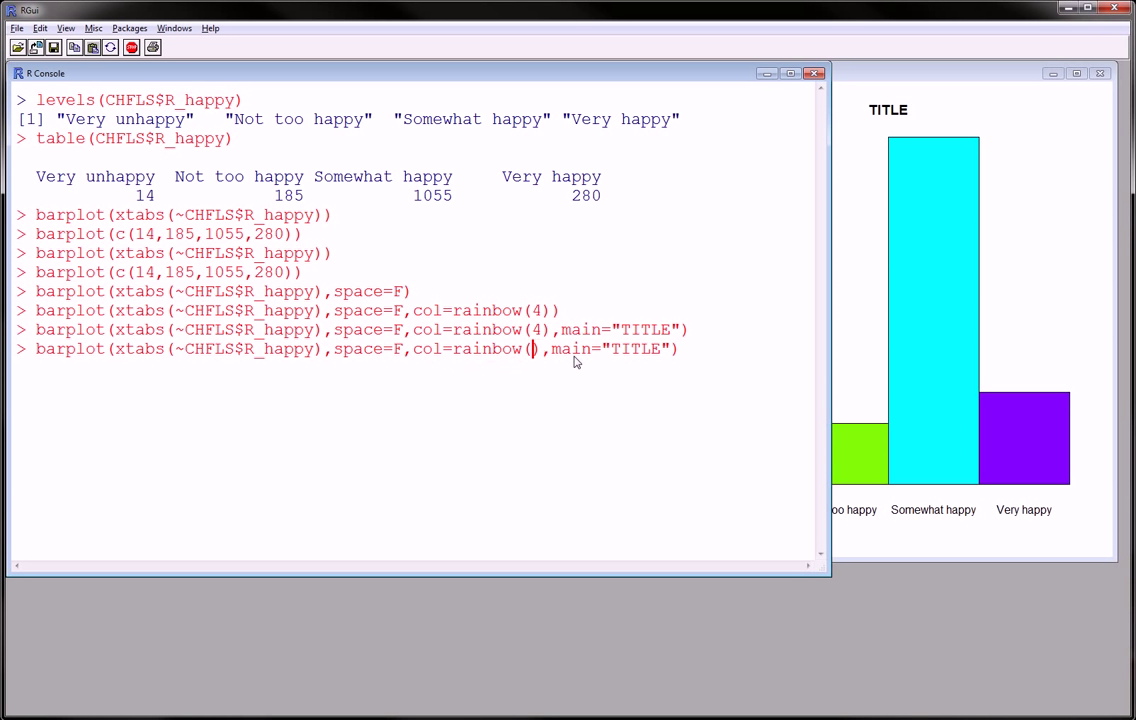
mouse_move(565, 360)
text(lenght()
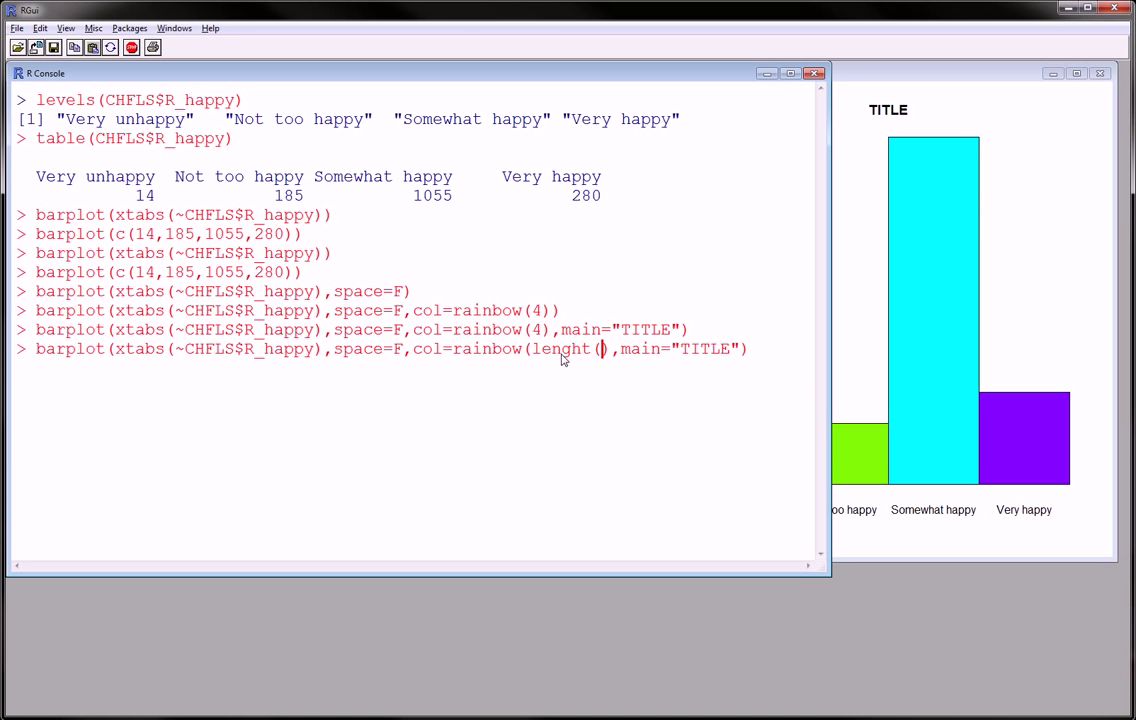
- Replace rainbow's count 4 with length(levels(CHFLS$R_happy)) in the barplot command
text(levels()
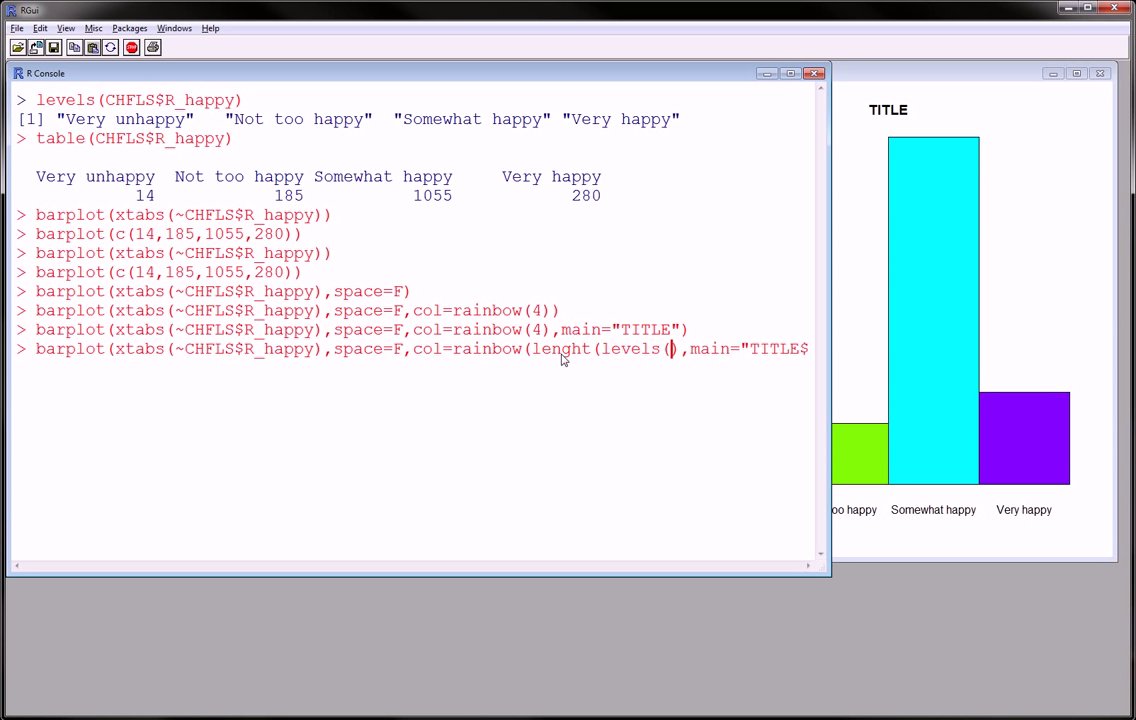
text(CH)
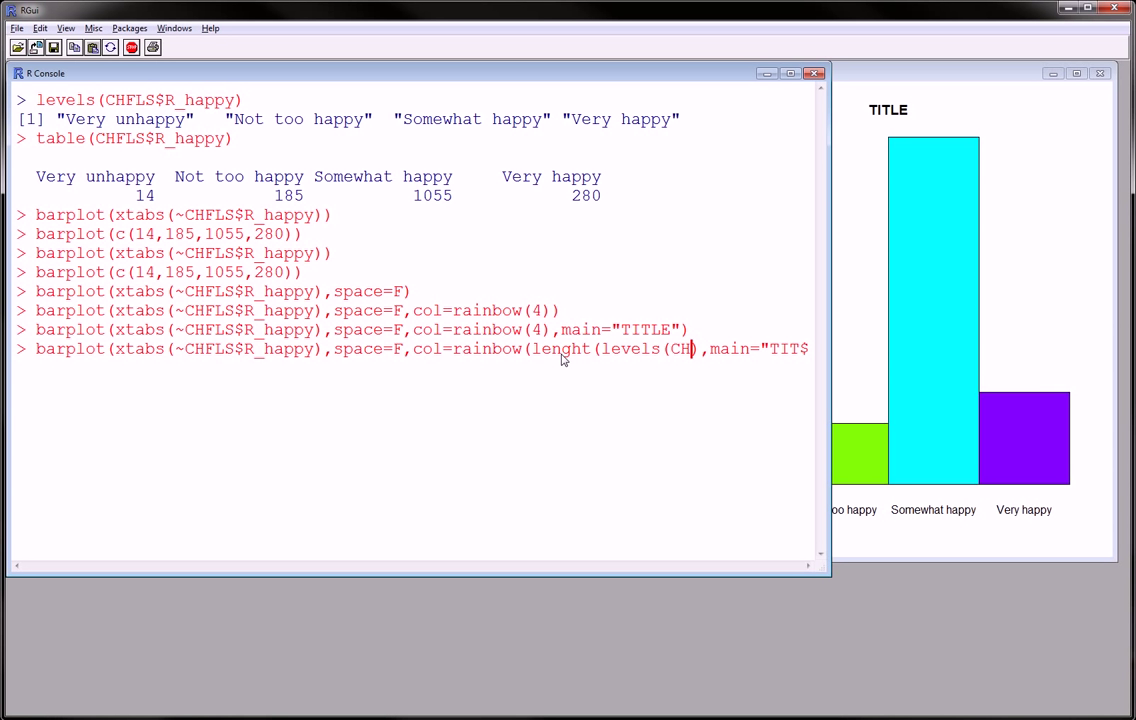
text(FLS$)
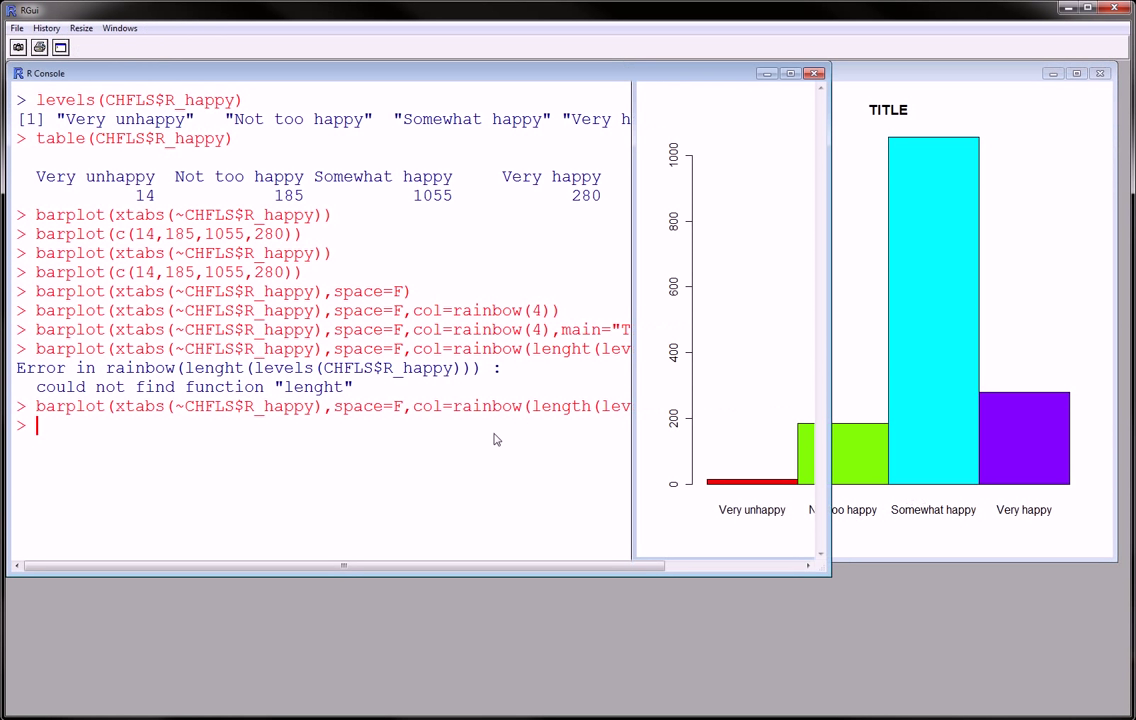
- Run length(levels(CHFLS$R_happy)) on its own, returning 4
text(lengt)
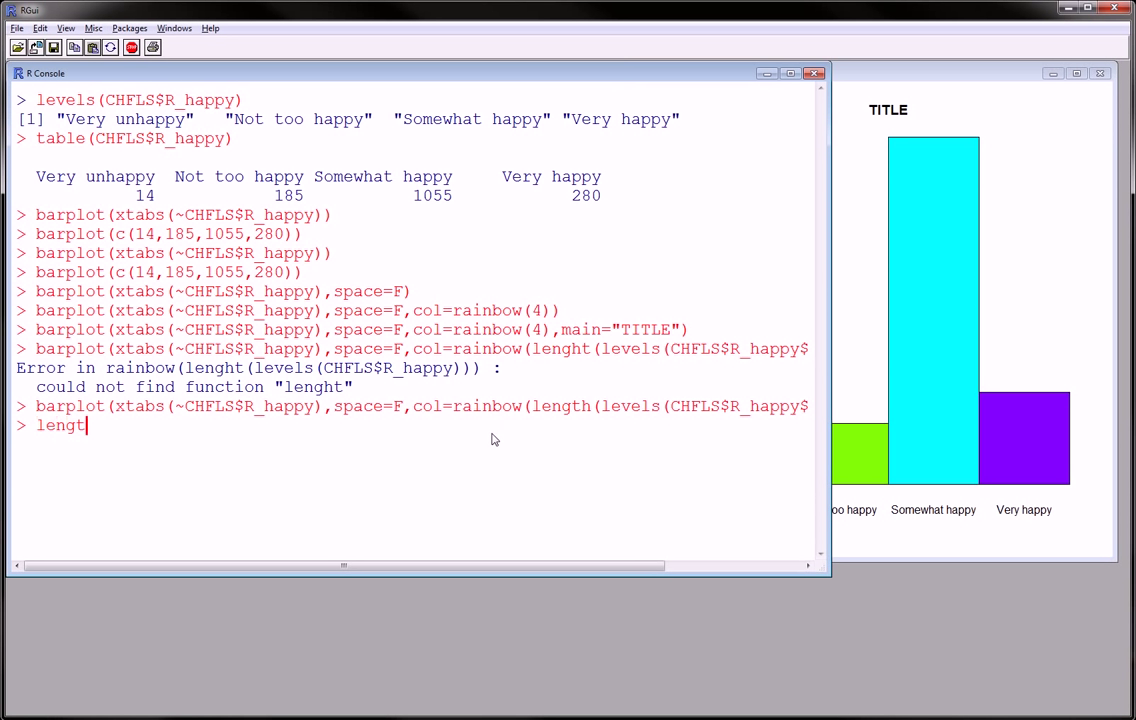
text(h(levels)
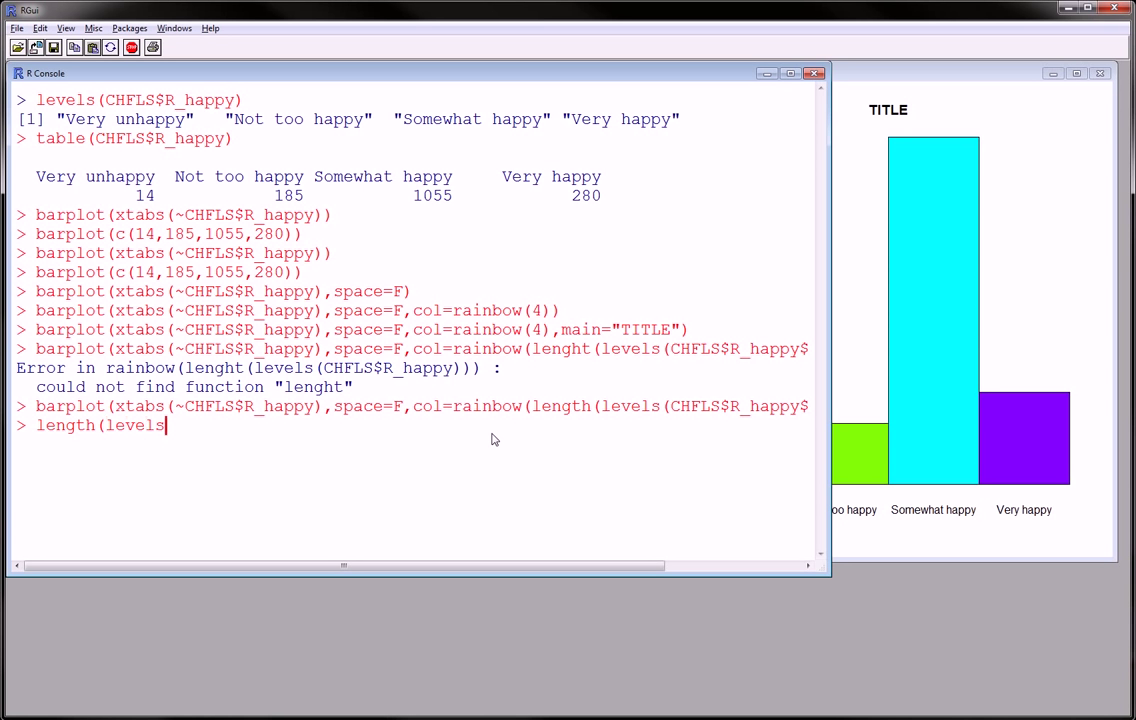
text((CHFLS)
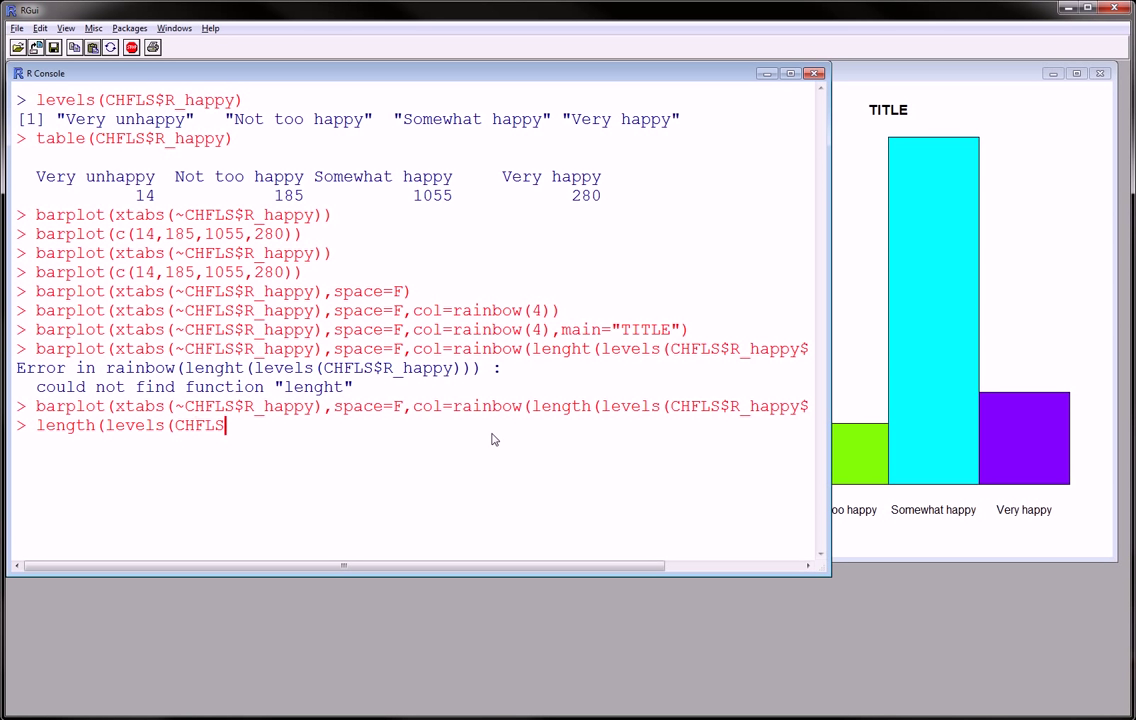
text($R)
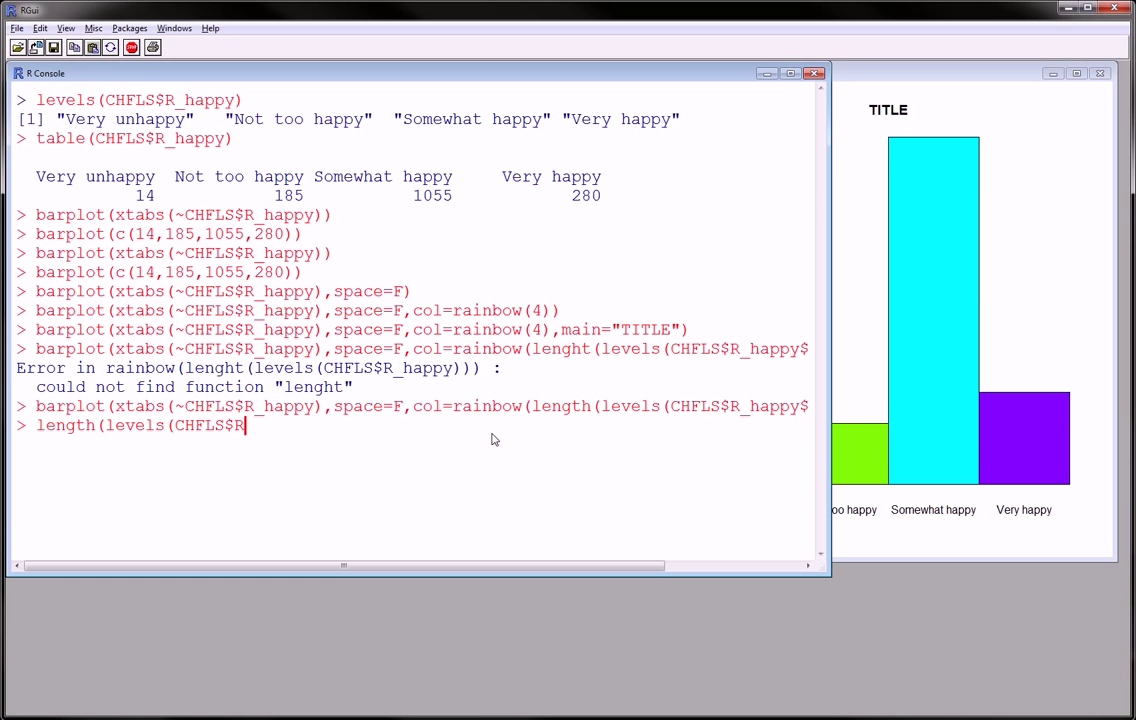
text(h)
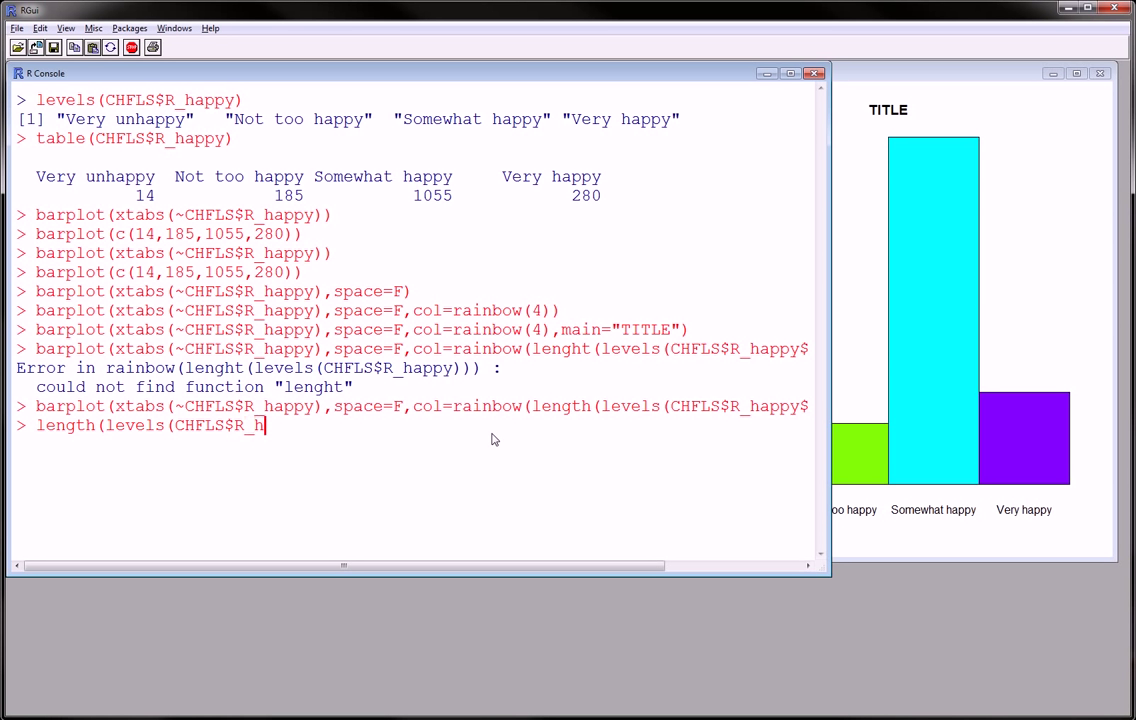
text(appy)))
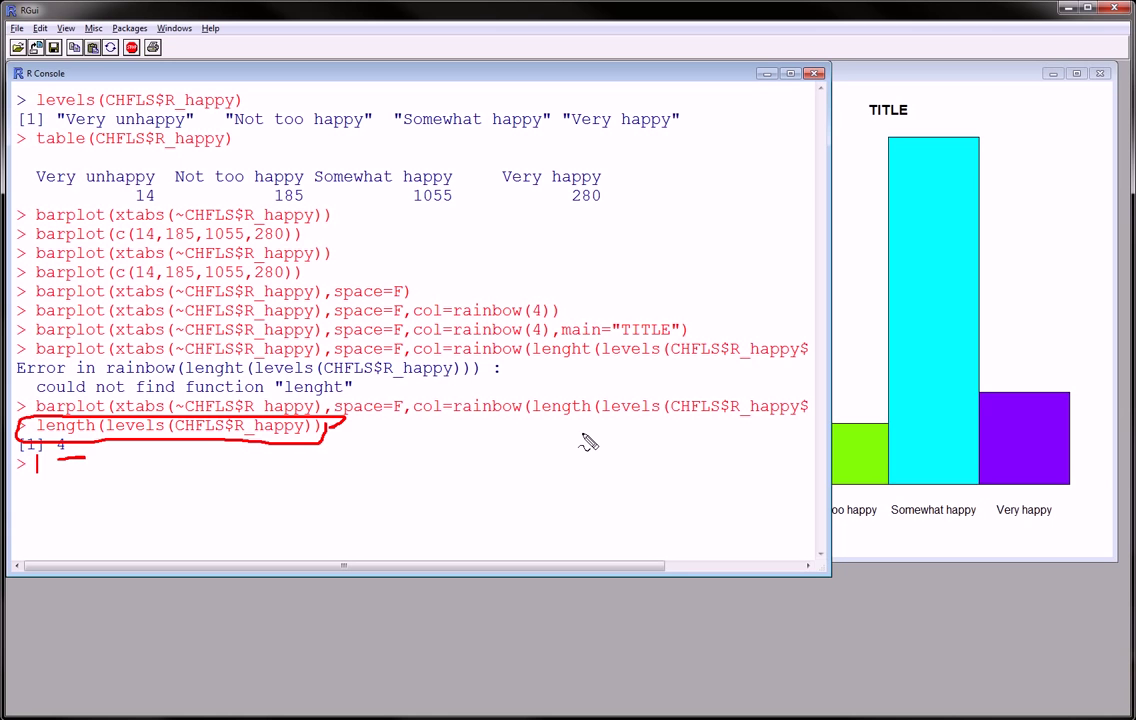
drag(530, 425, 680, 435)
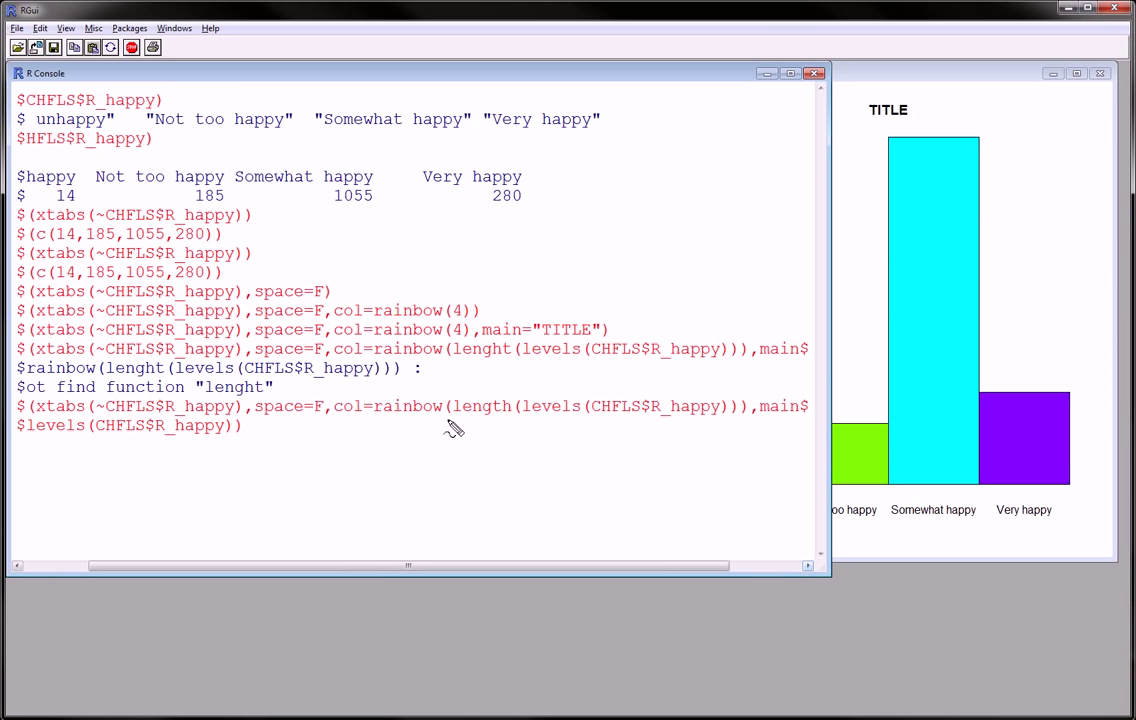
drag(452, 422, 748, 426)
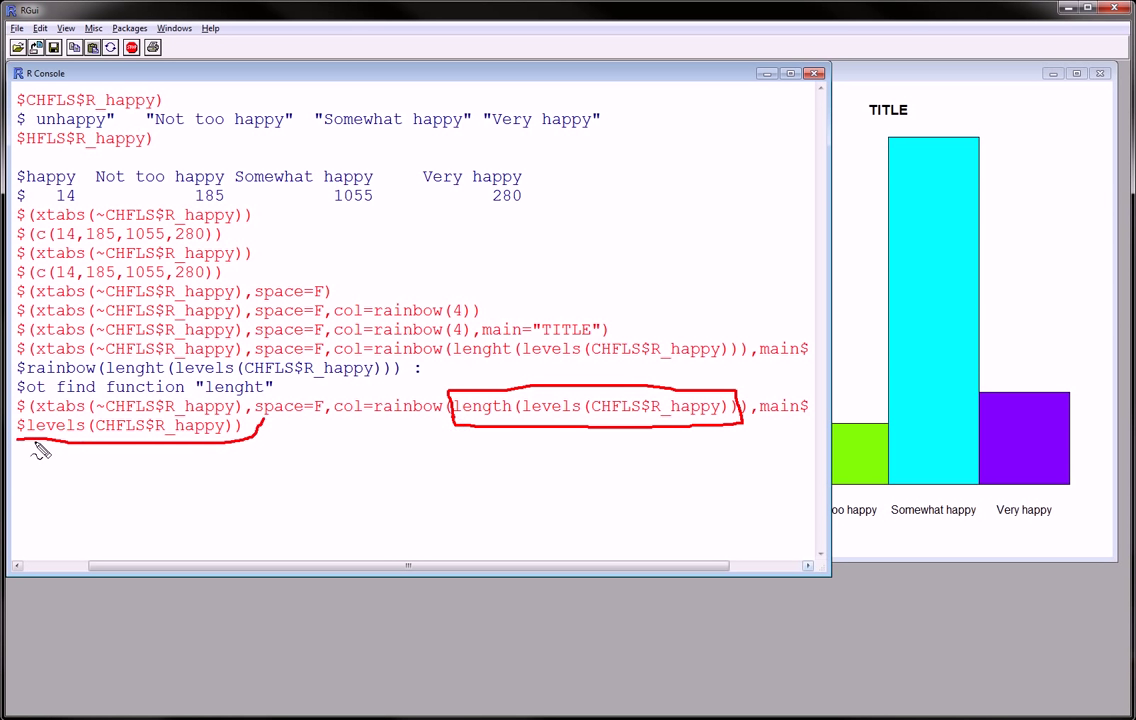
drag(607, 435, 607, 505)
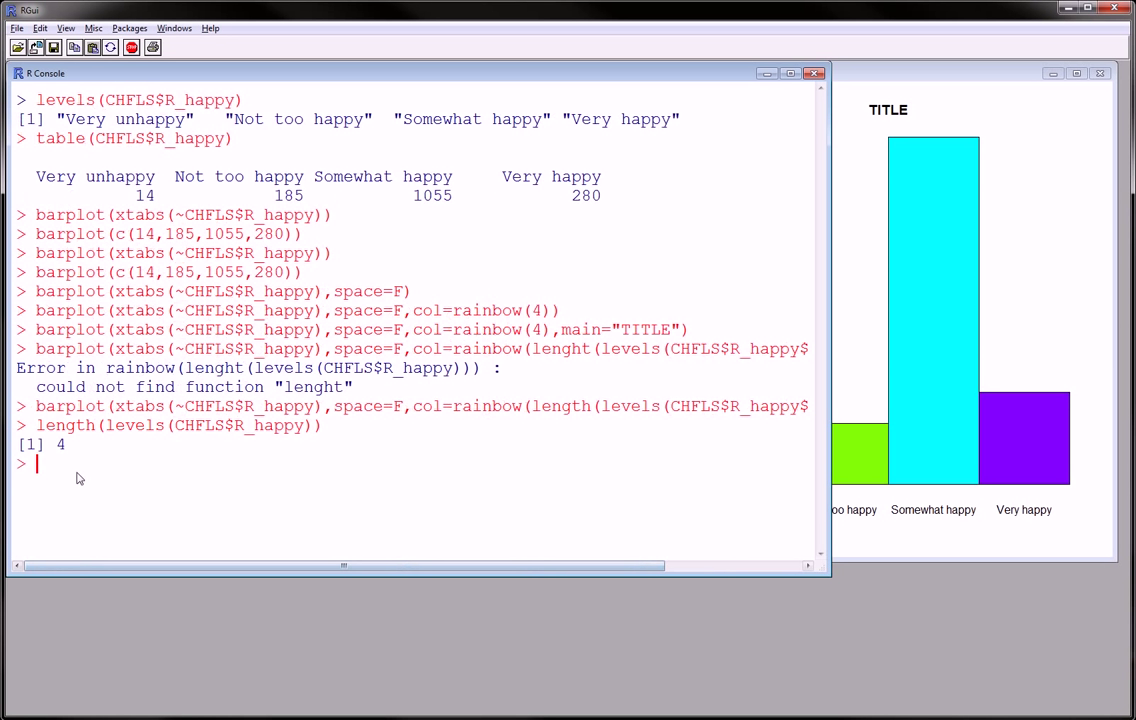
mouse_move(955, 392)
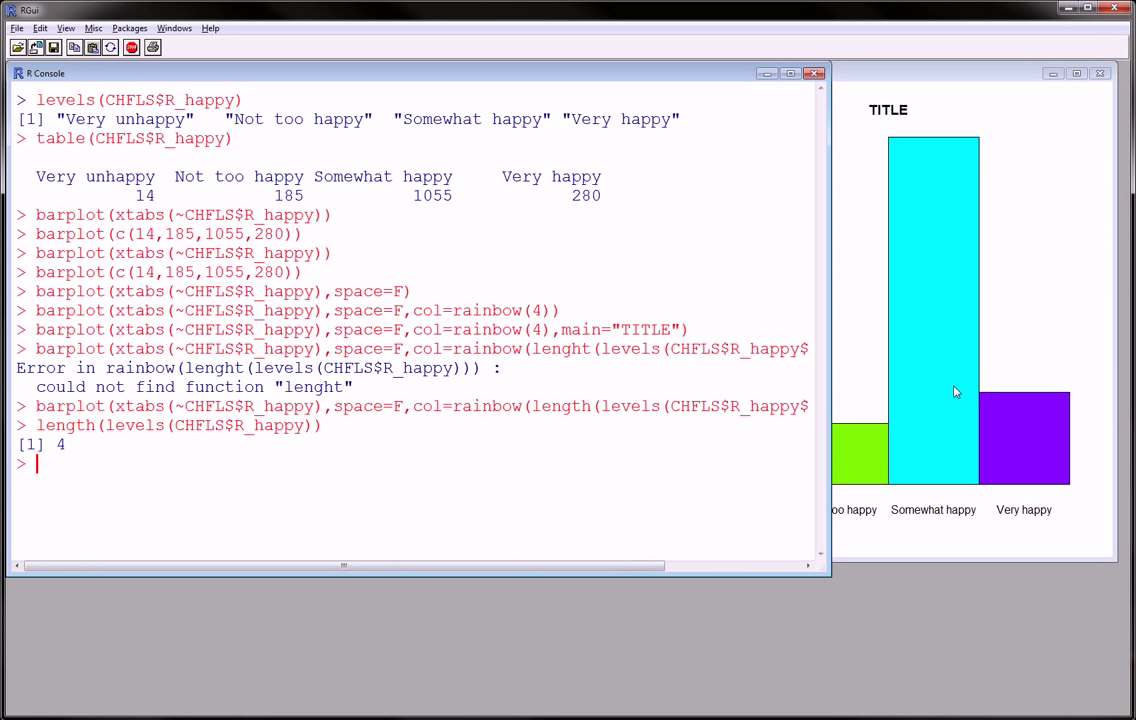